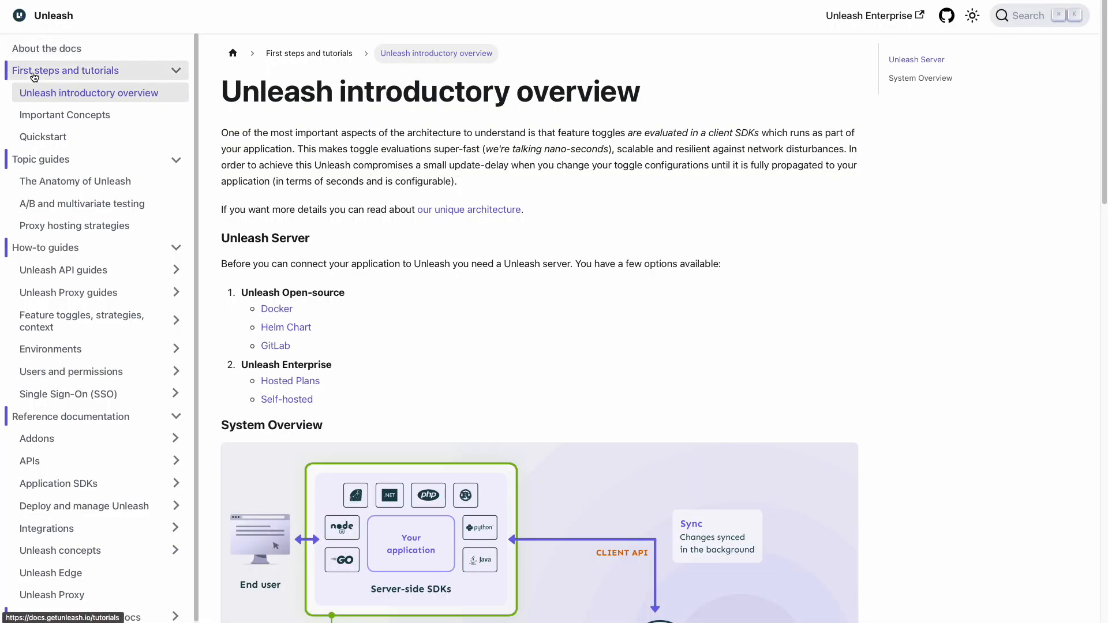
- Scroll the overview page until the System Overview architecture diagram is in view
{"action": "scroll", "scroll_direction": "down", "scroll_amount": 3}
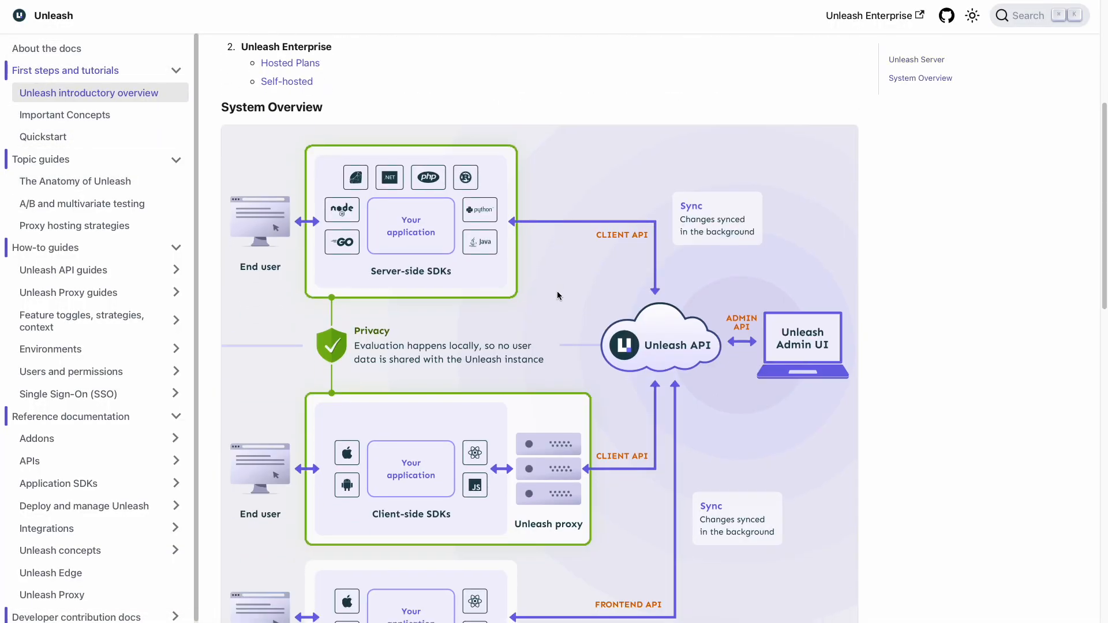
{"action": "scroll", "scroll_direction": "down", "scroll_amount": 3}
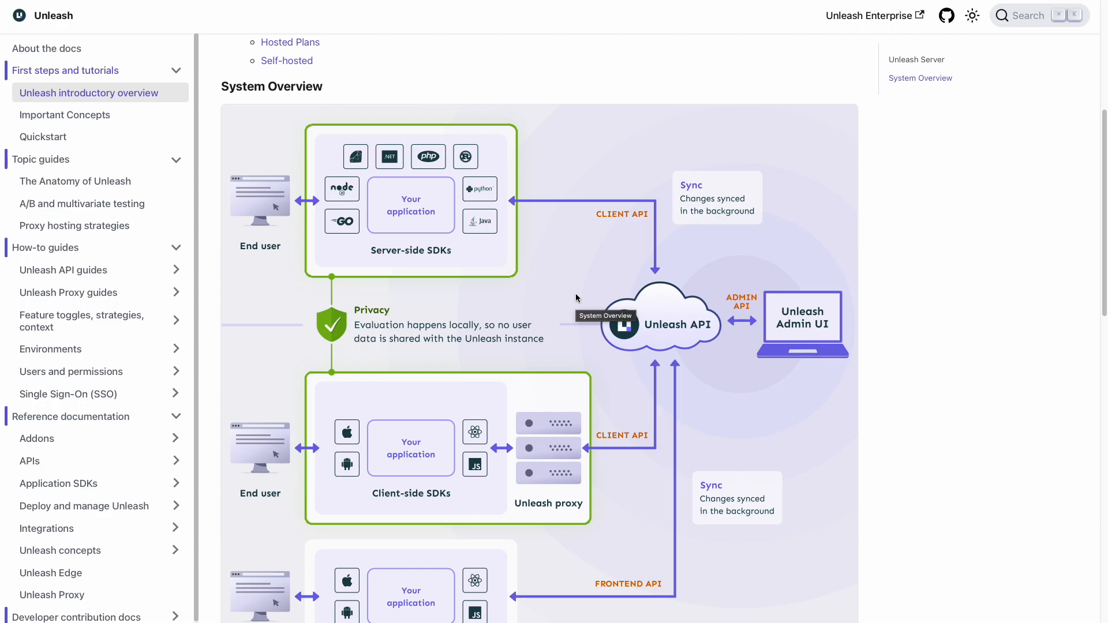
{"action": "scroll", "scroll_direction": "down", "scroll_amount": 3}
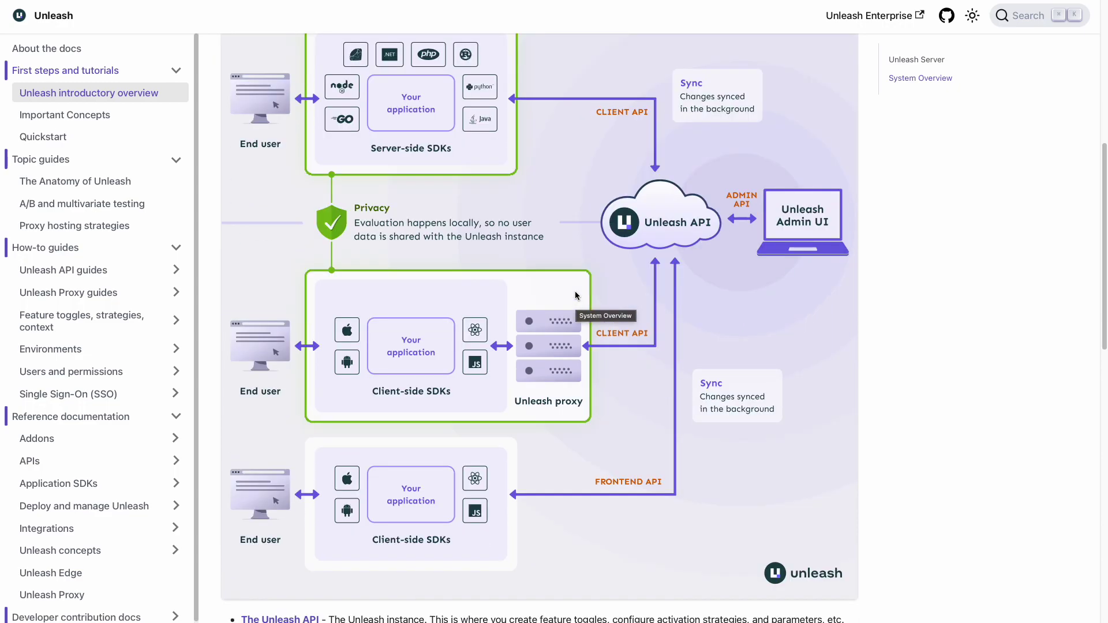
{"action": "scroll", "scroll_direction": "up", "scroll_amount": 3}
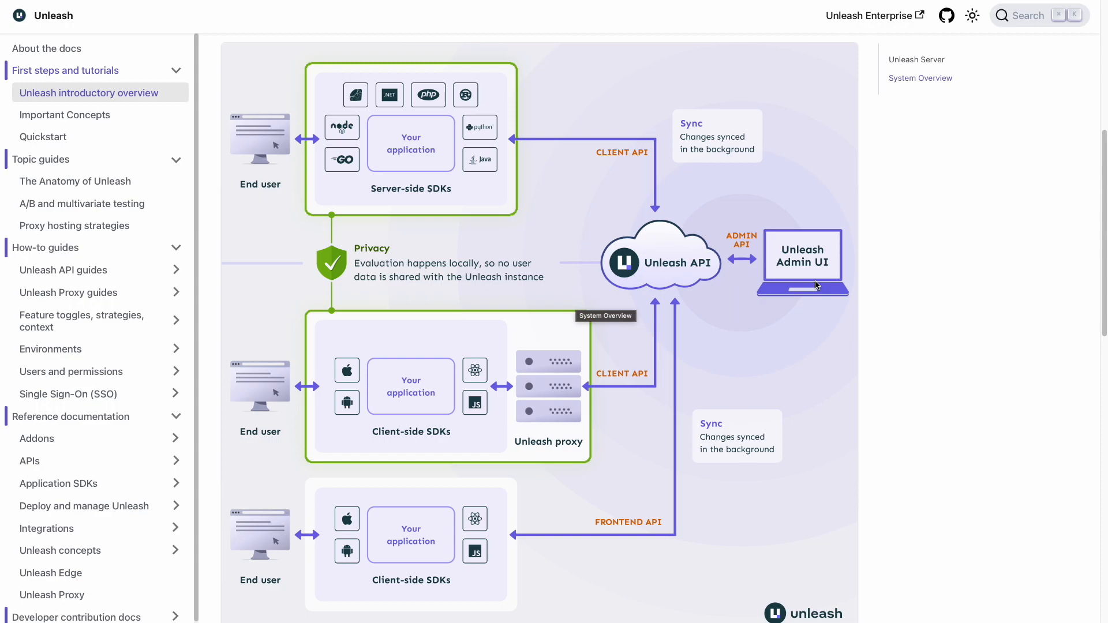
{"action": "mouse_move", "coordinate": [659, 201]}
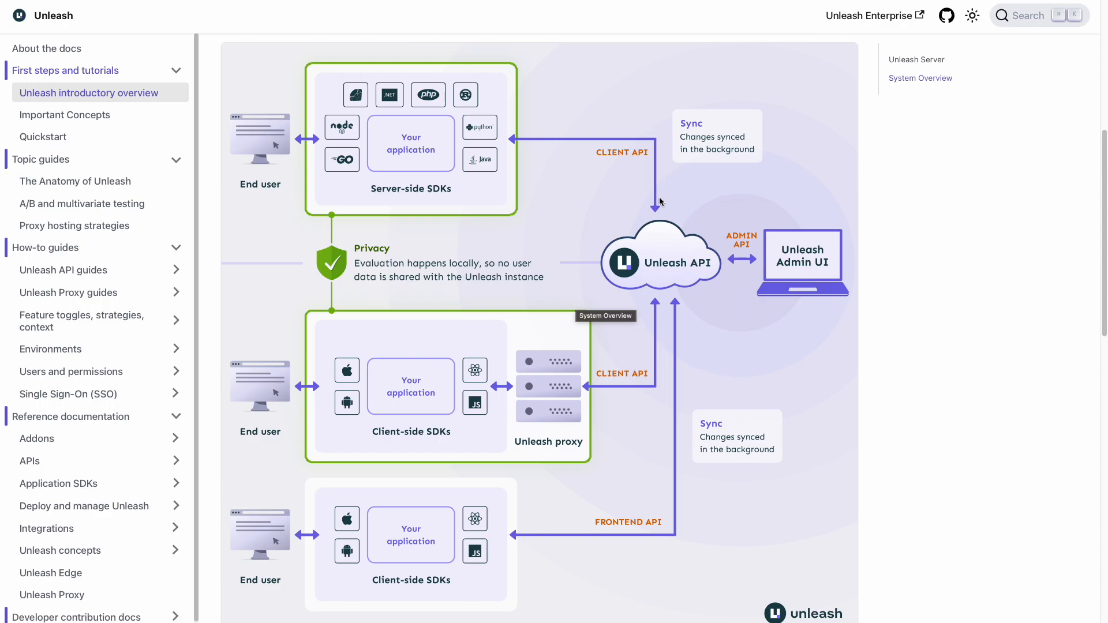
{"action": "mouse_move", "coordinate": [623, 191]}
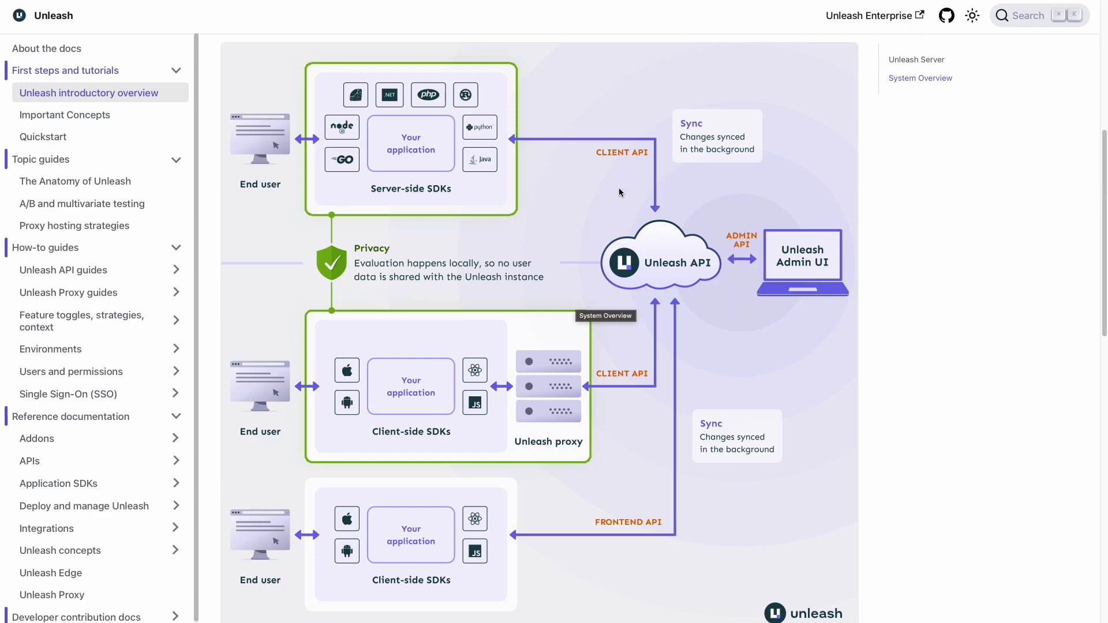
{"action": "mouse_move", "coordinate": [419, 165]}
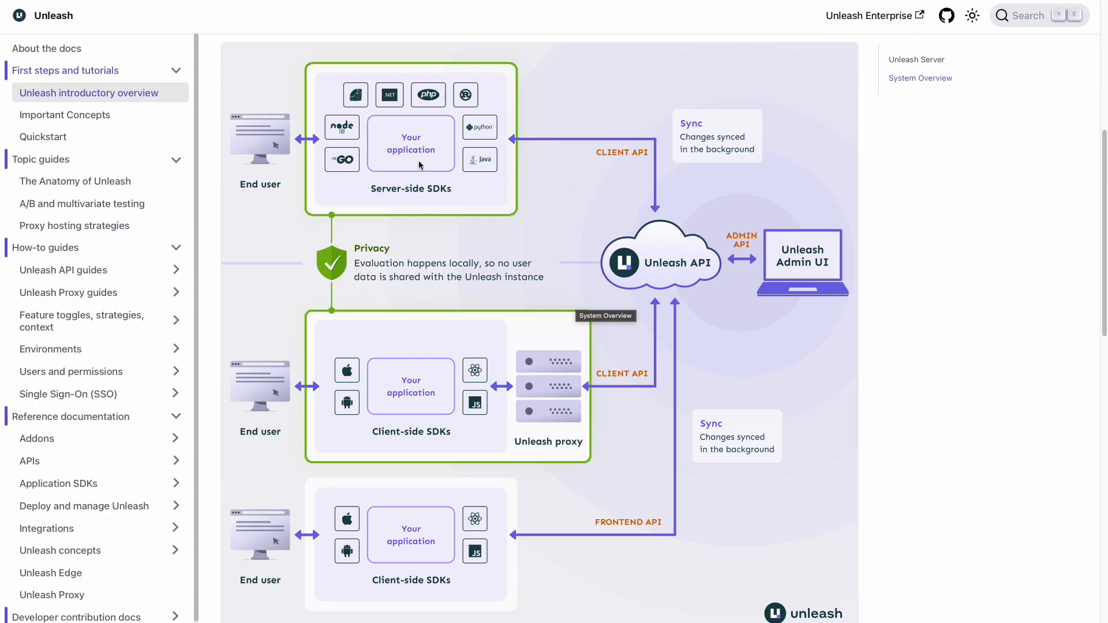
{"action": "mouse_move", "coordinate": [347, 588]}
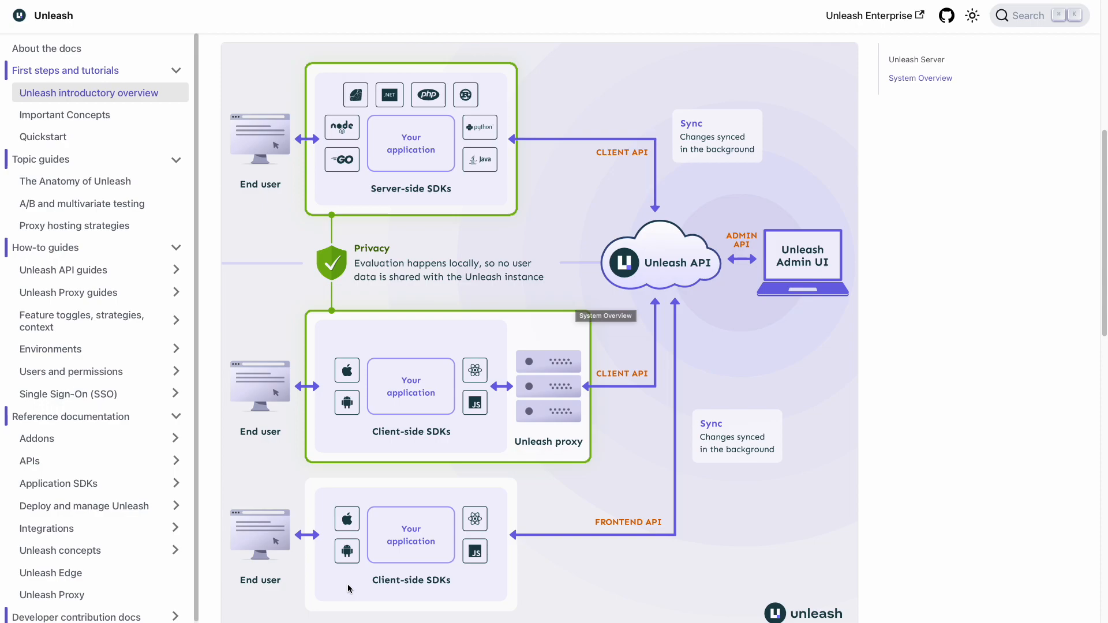
{"action": "mouse_move", "coordinate": [247, 225]}
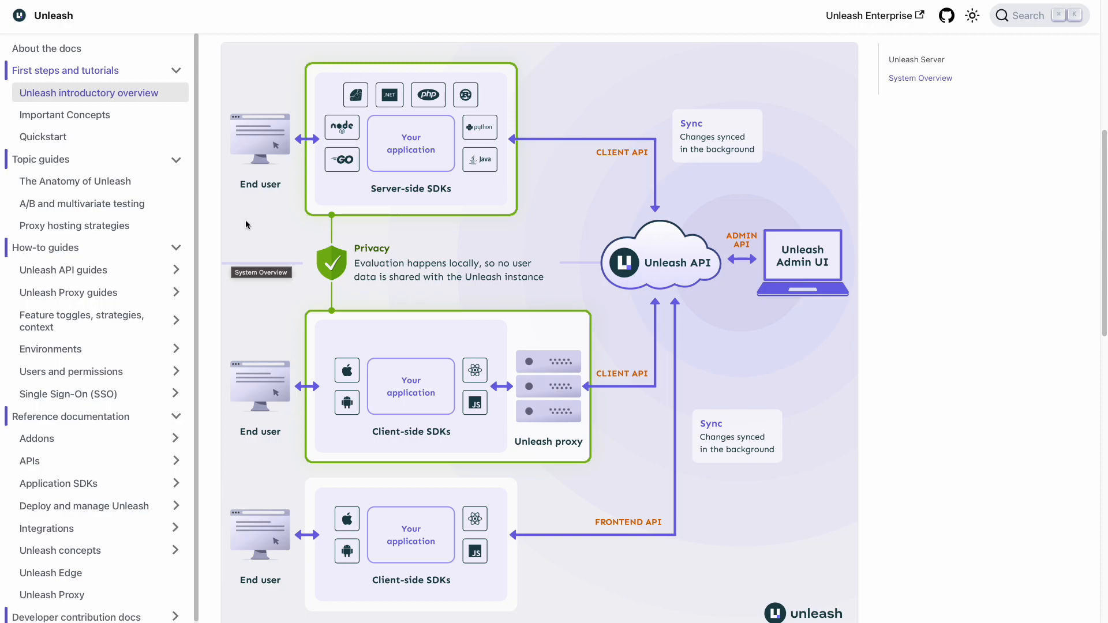
{"action": "mouse_move", "coordinate": [247, 225]}
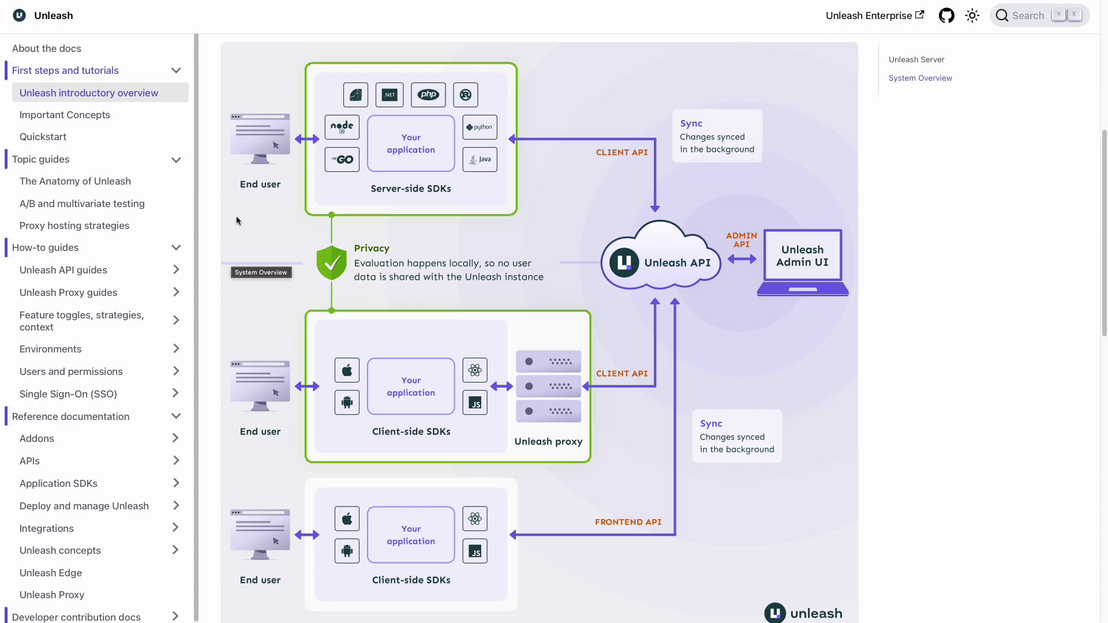
{"action": "mouse_move", "coordinate": [287, 557]}
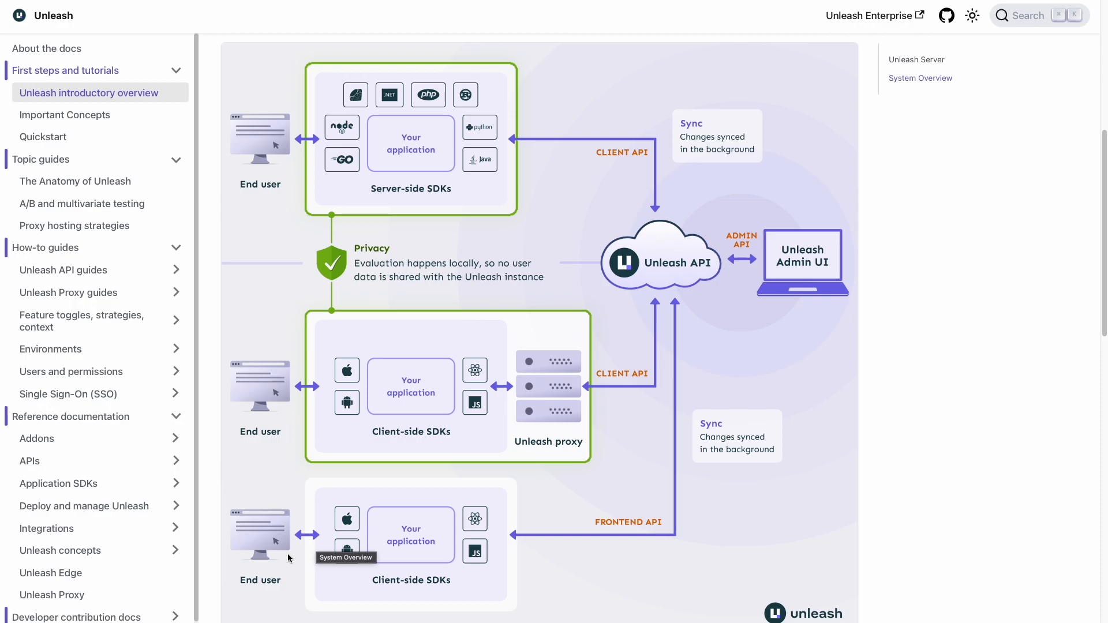
{"action": "mouse_move", "coordinate": [570, 198]}
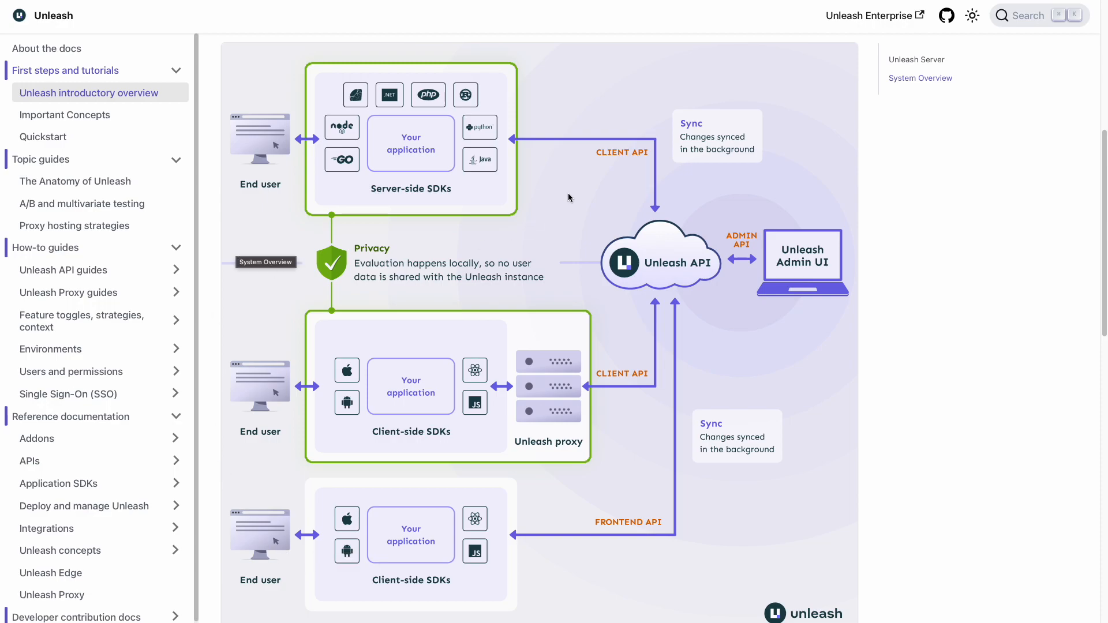
{"action": "mouse_move", "coordinate": [621, 117]}
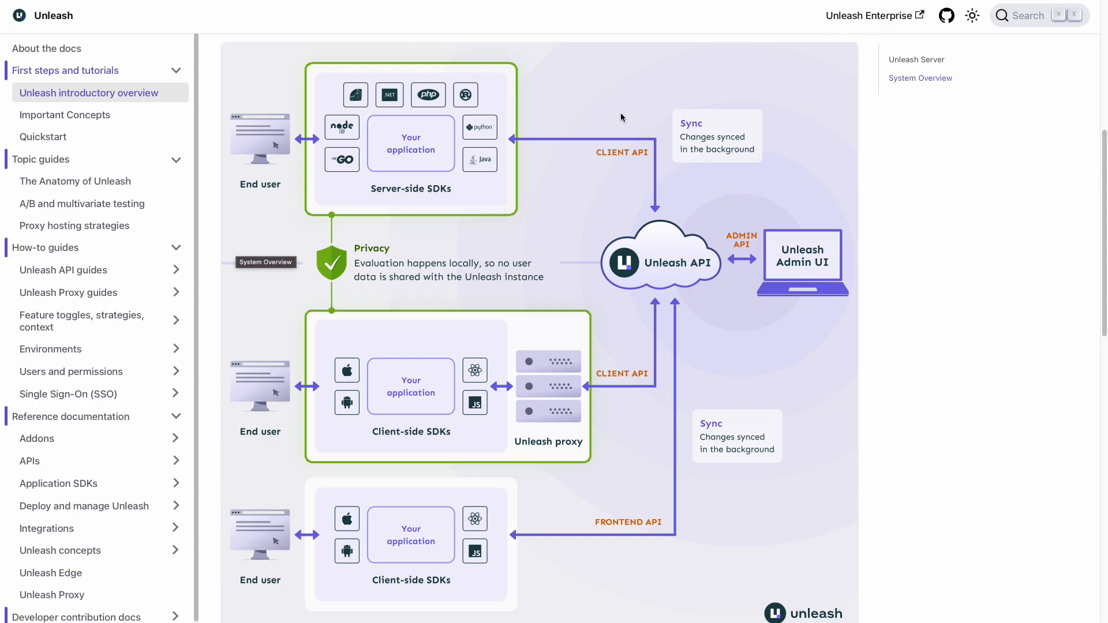
{"action": "mouse_move", "coordinate": [369, 223]}
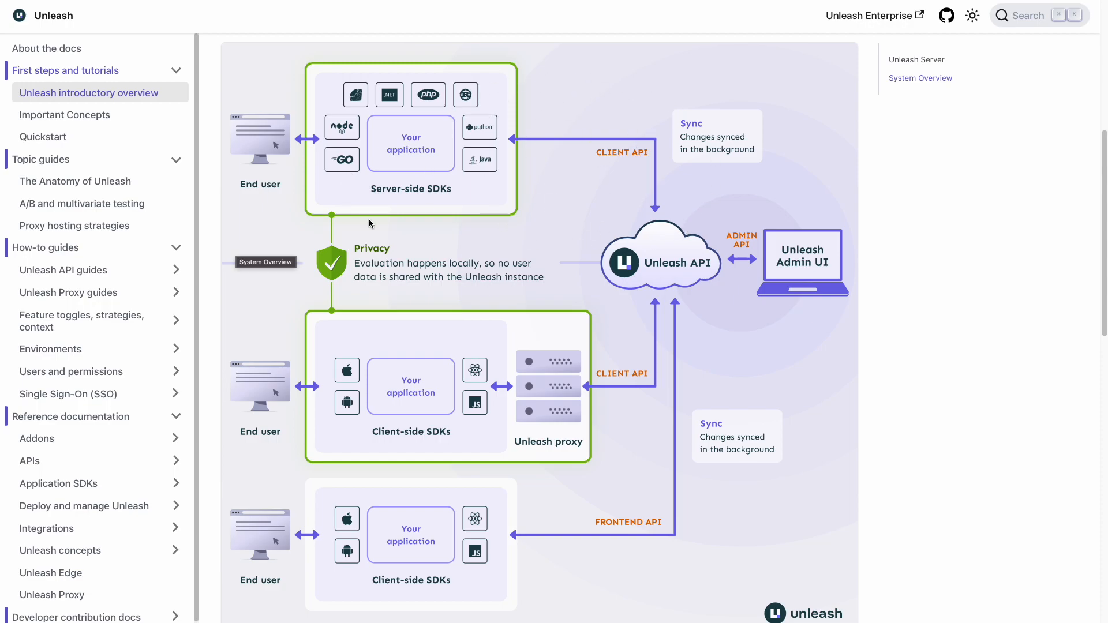
{"action": "mouse_move", "coordinate": [403, 210]}
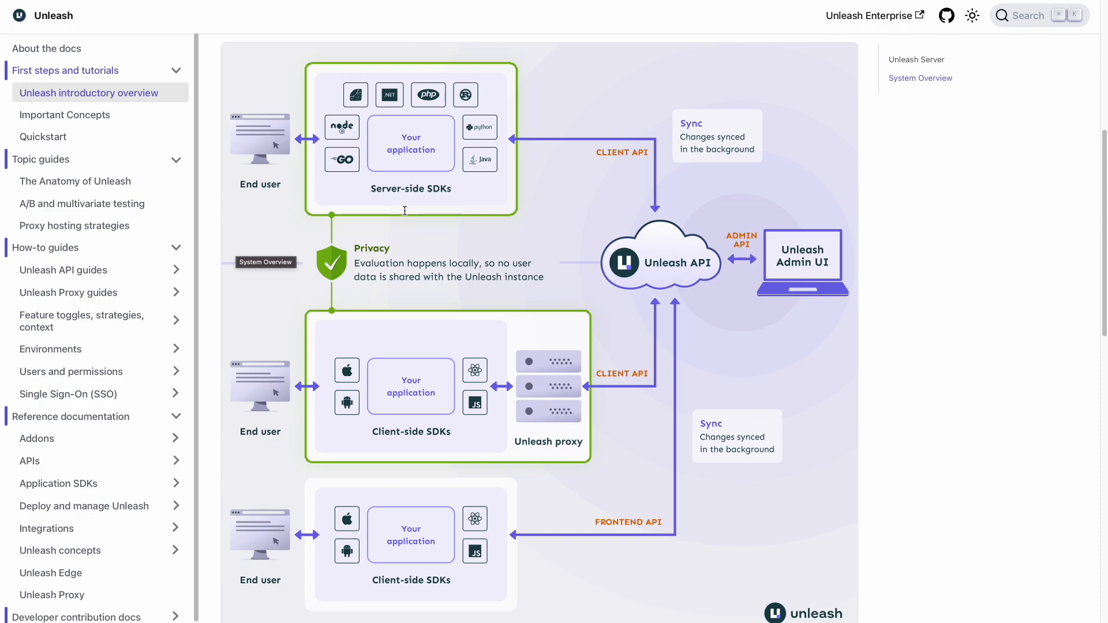
{"action": "mouse_move", "coordinate": [639, 518]}
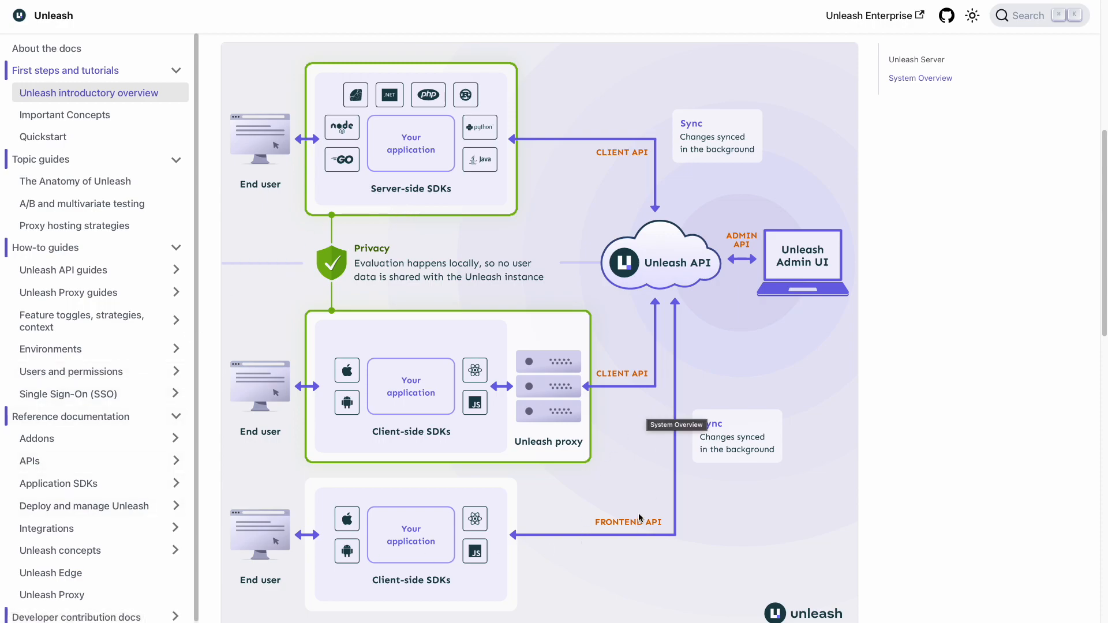
{"action": "mouse_move", "coordinate": [653, 504]}
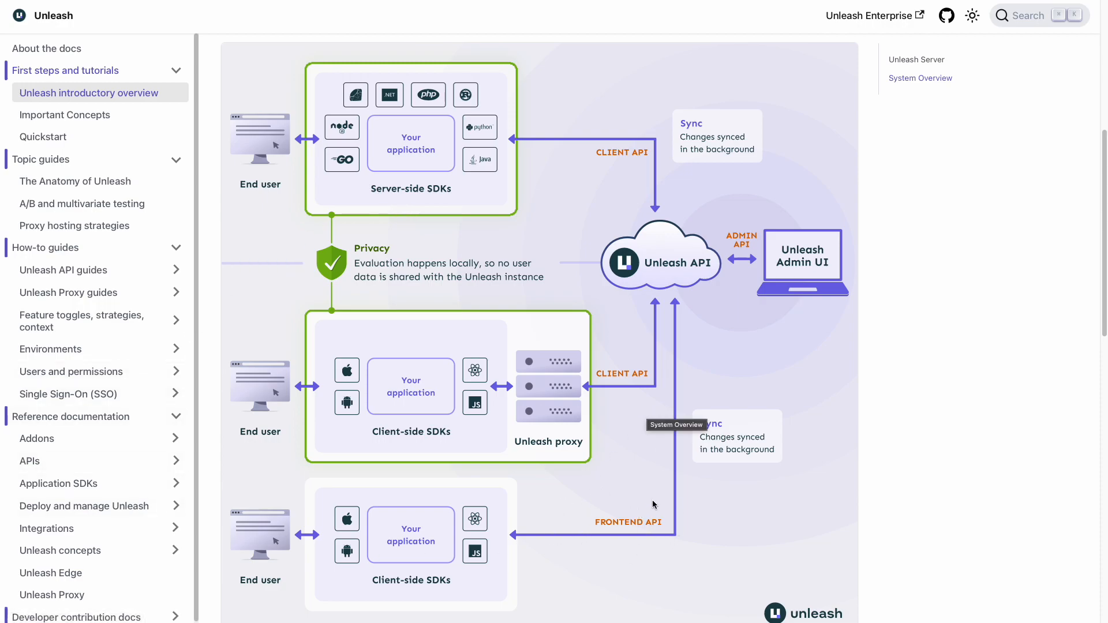
{"action": "mouse_move", "coordinate": [285, 597]}
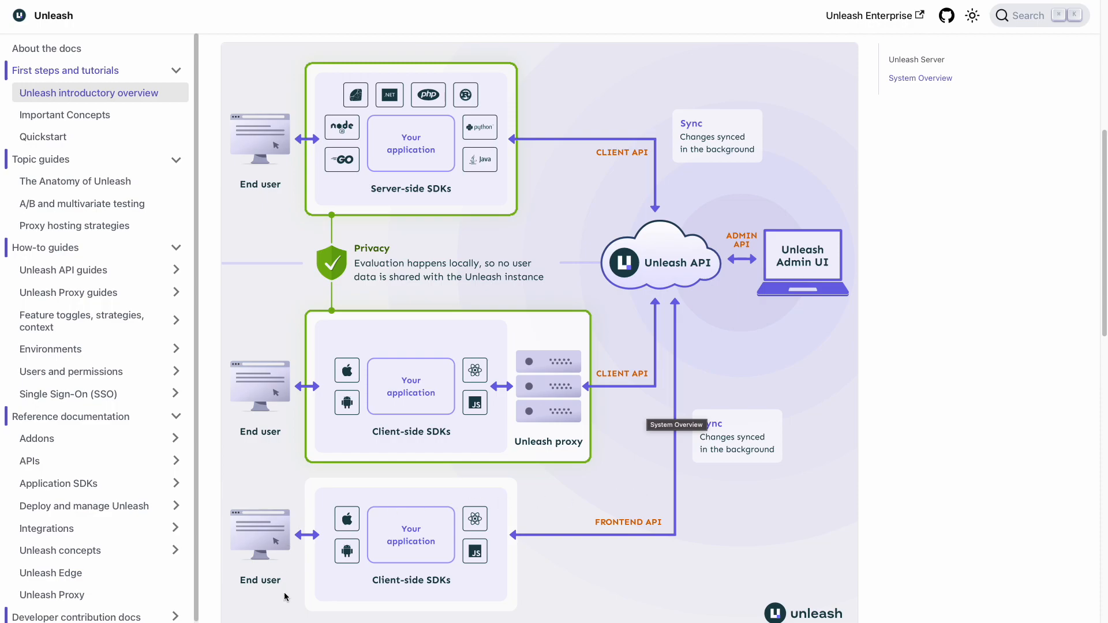
{"action": "mouse_move", "coordinate": [500, 582]}
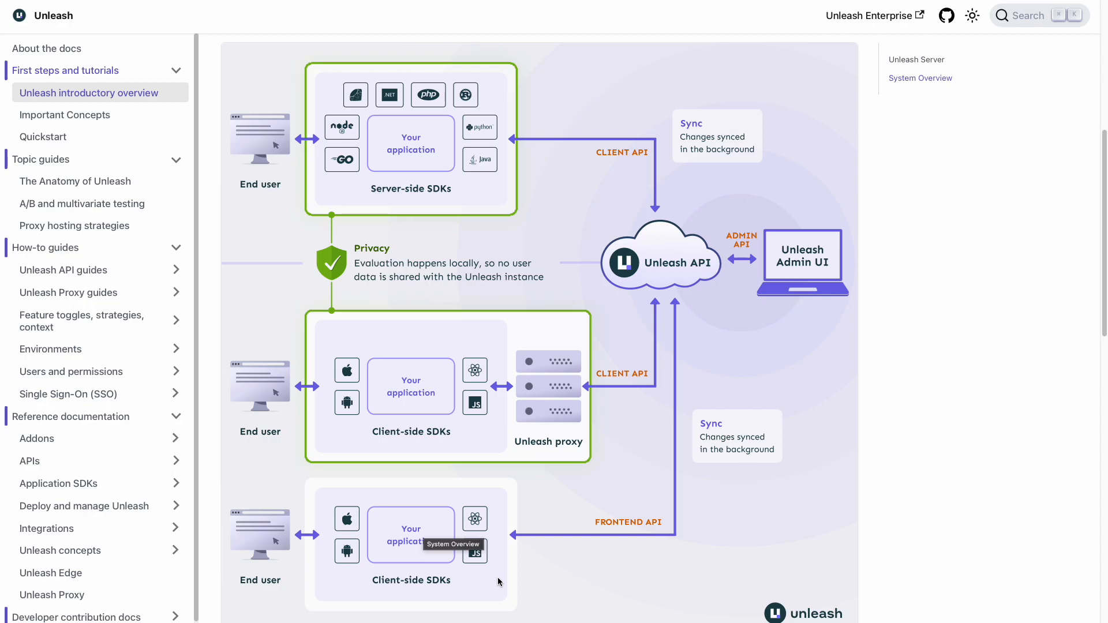
{"action": "mouse_move", "coordinate": [707, 247]}
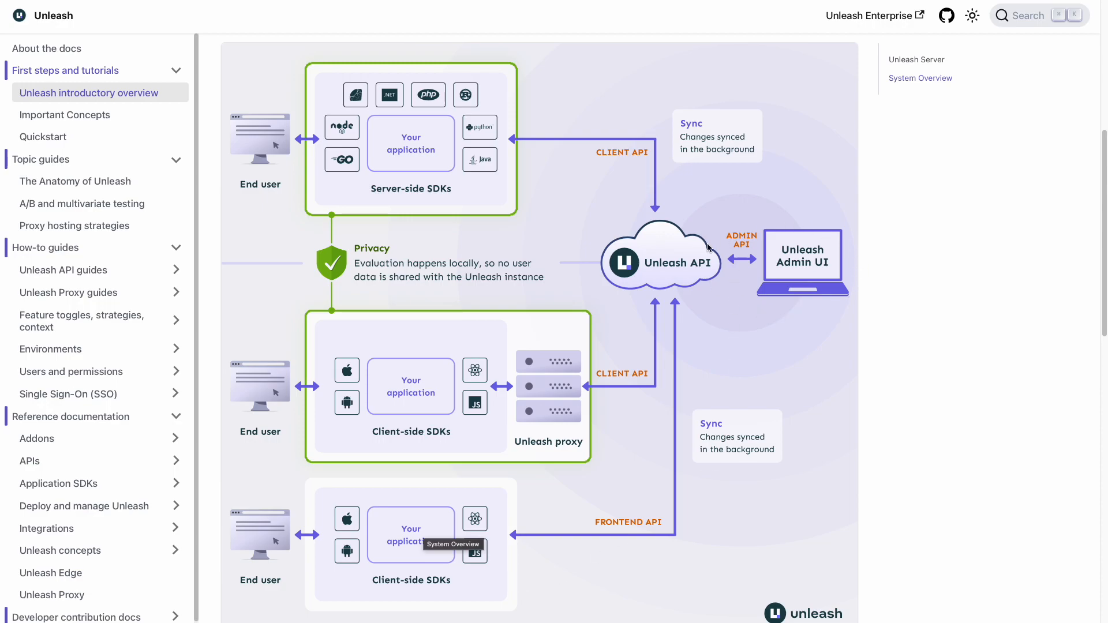
{"action": "mouse_move", "coordinate": [805, 389]}
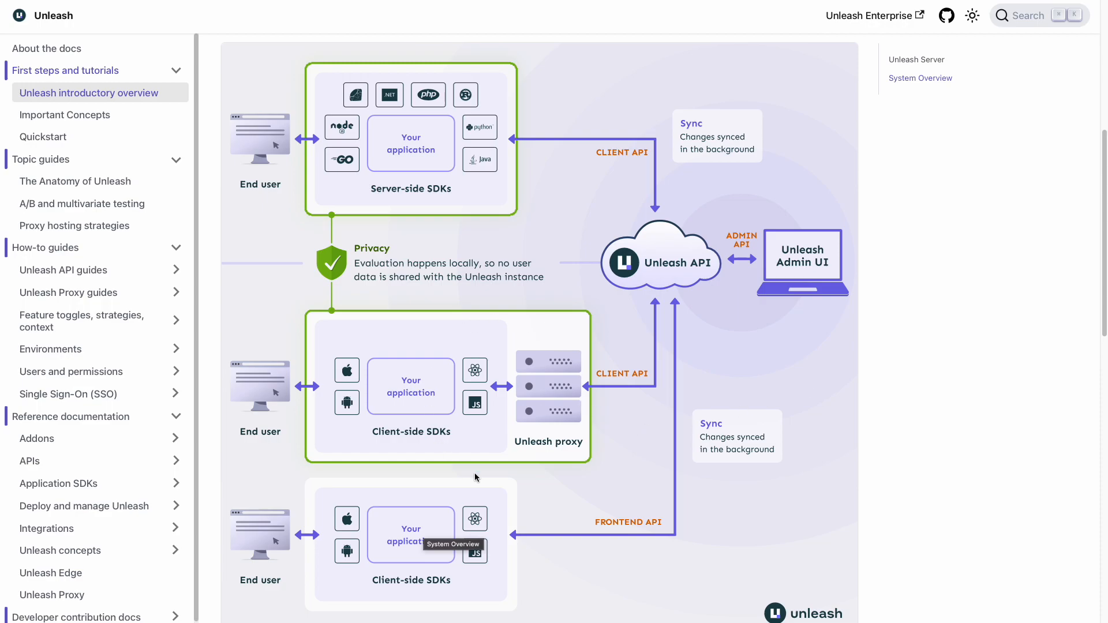
{"action": "mouse_move", "coordinate": [510, 492]}
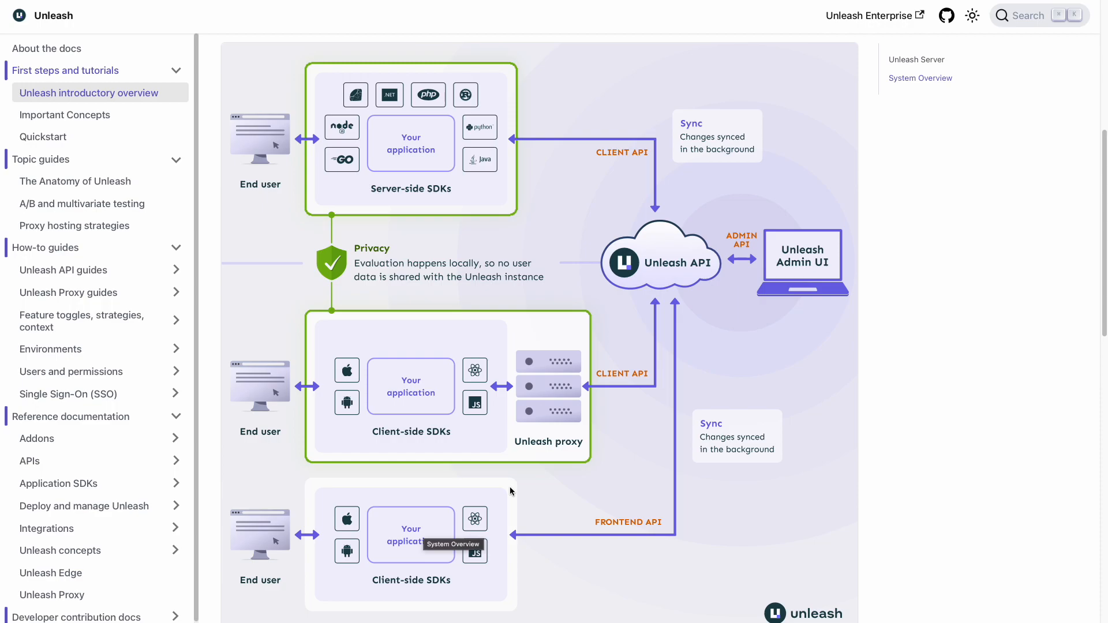
{"action": "mouse_move", "coordinate": [405, 481]}
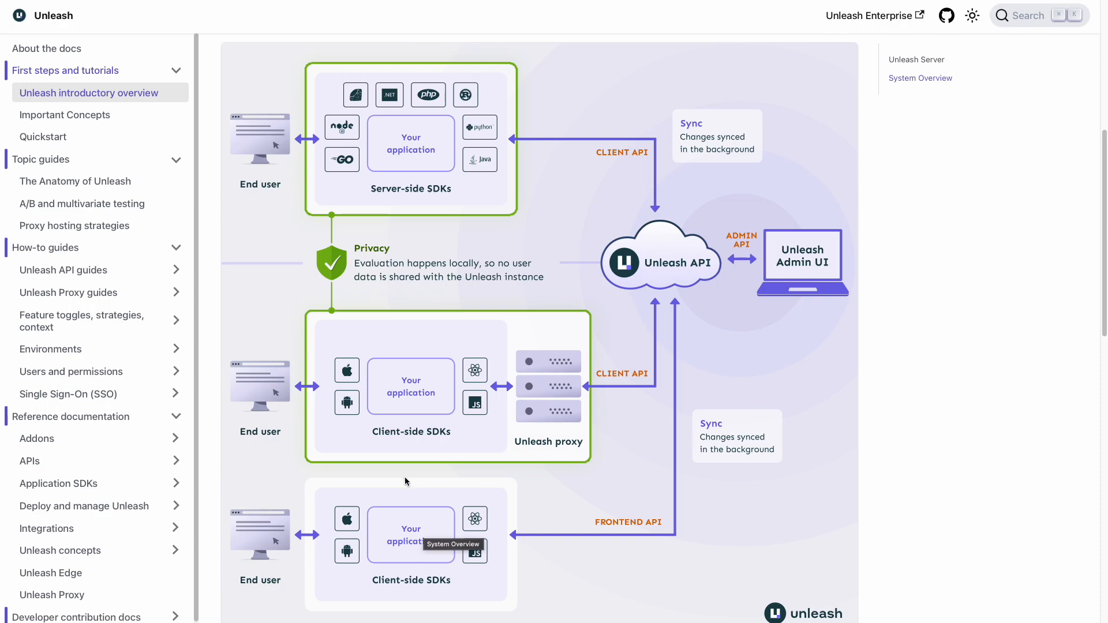
{"action": "mouse_move", "coordinate": [576, 392]}
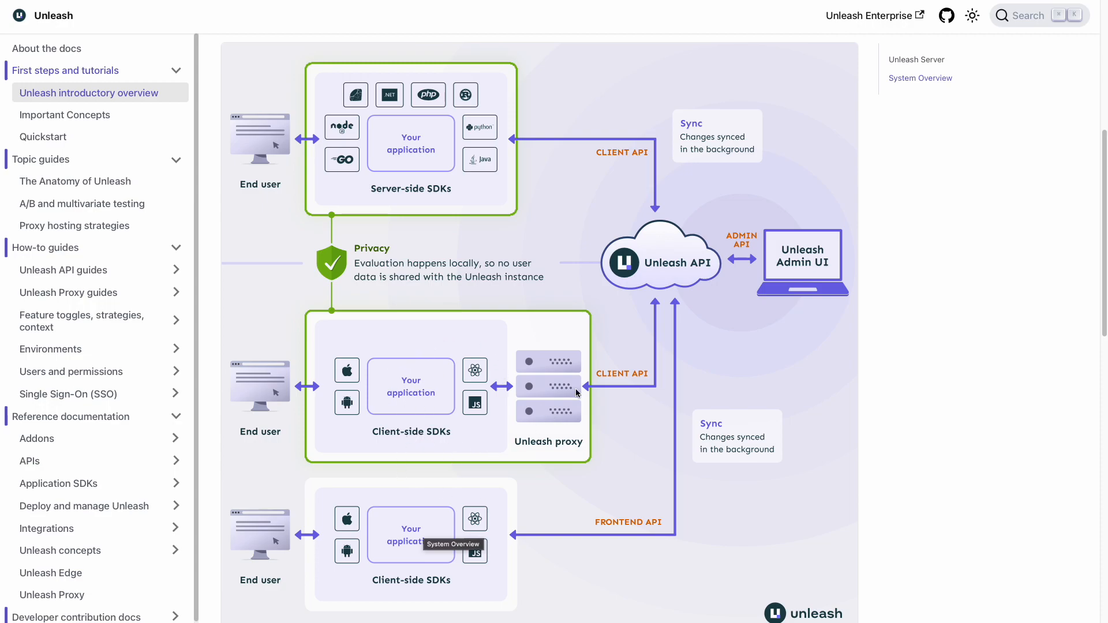
{"action": "mouse_move", "coordinate": [573, 369]}
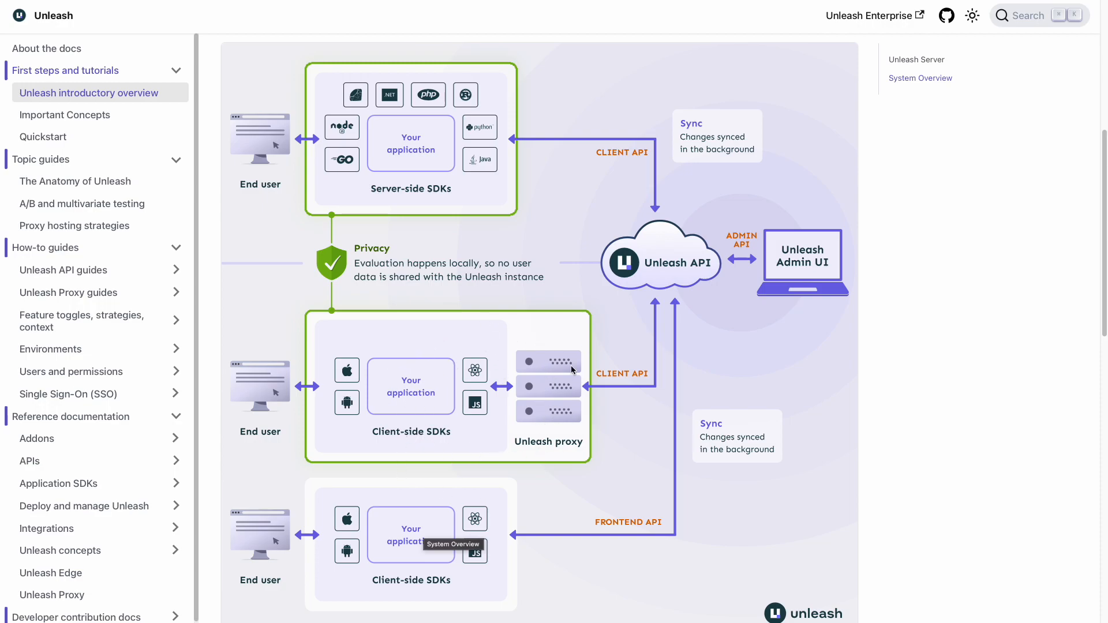
{"action": "mouse_move", "coordinate": [464, 448]}
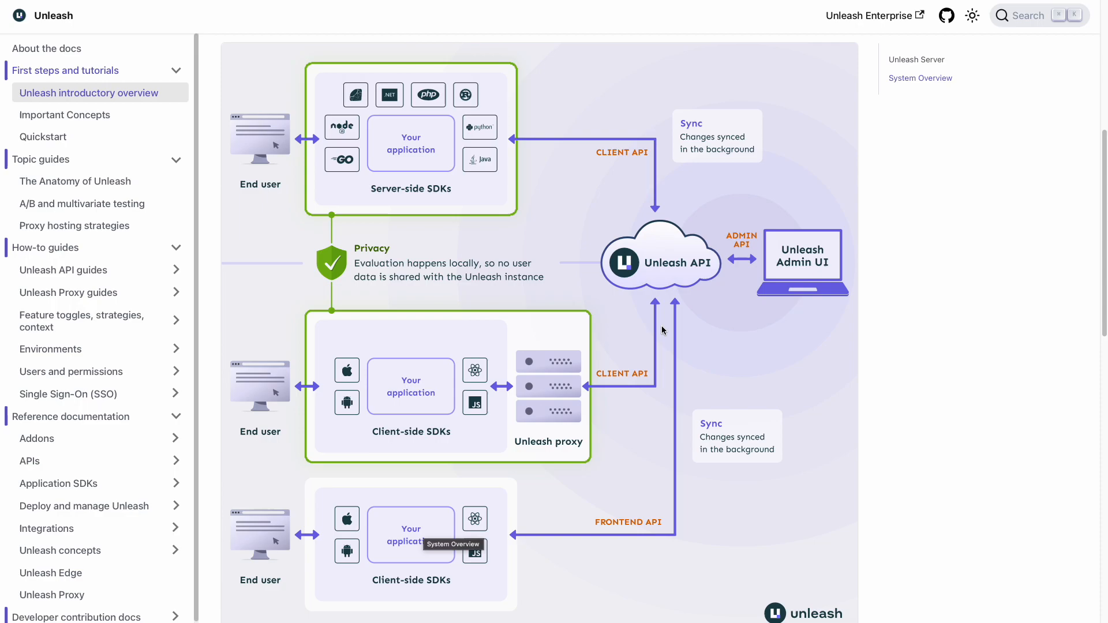
{"action": "mouse_move", "coordinate": [430, 420]}
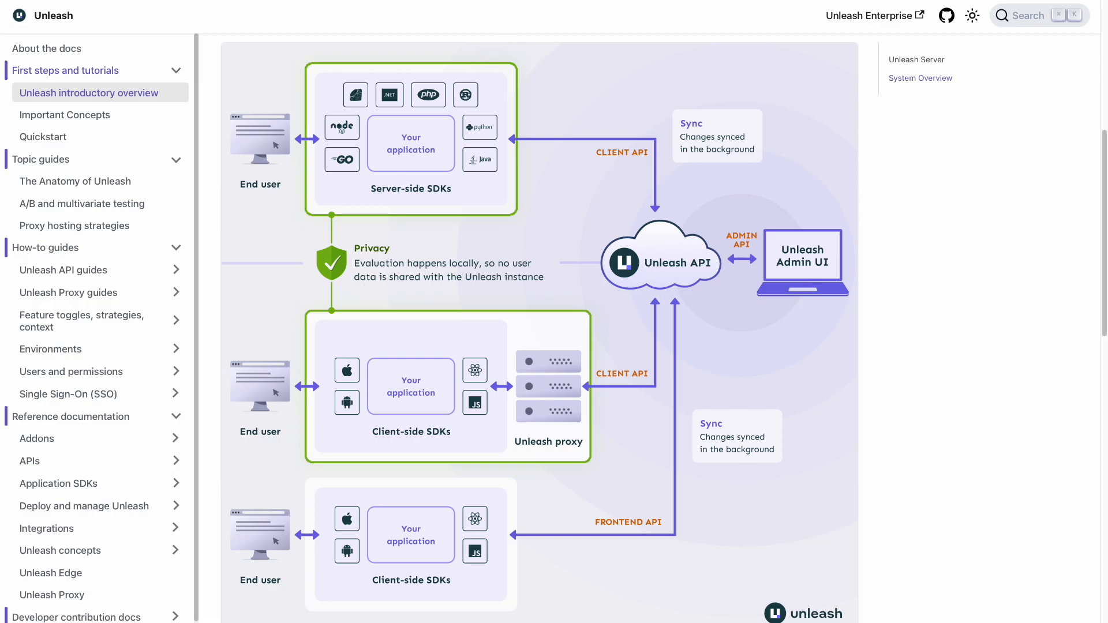
- Go to the Application SDKs overview and reach its SDK compatibility table
{"action": "left_click", "coordinate": [59, 483]}
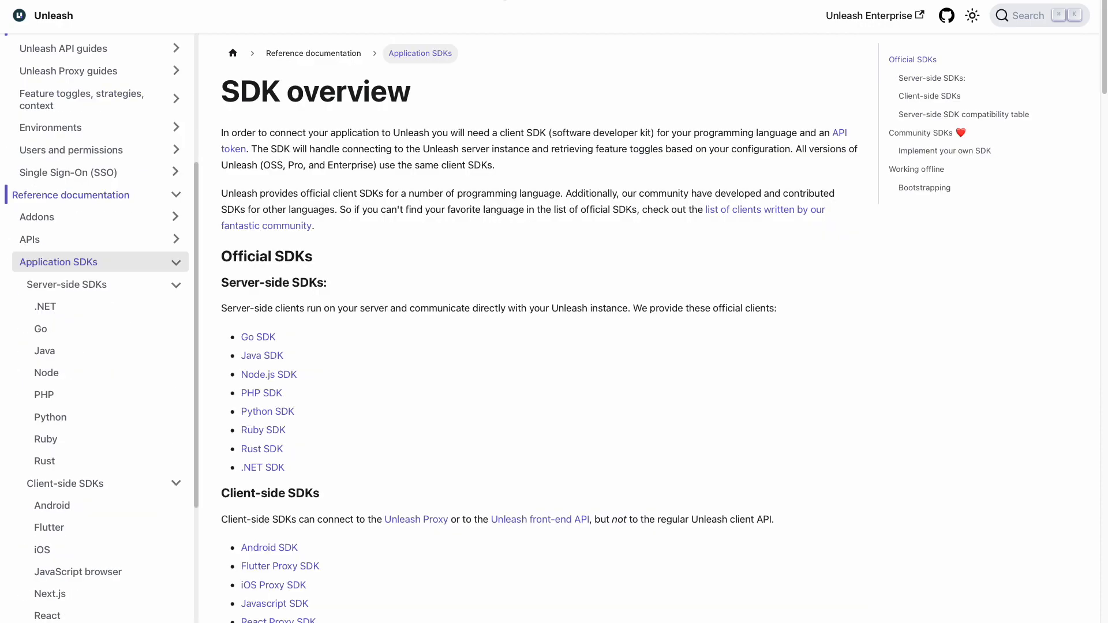
{"action": "mouse_move", "coordinate": [474, 238]}
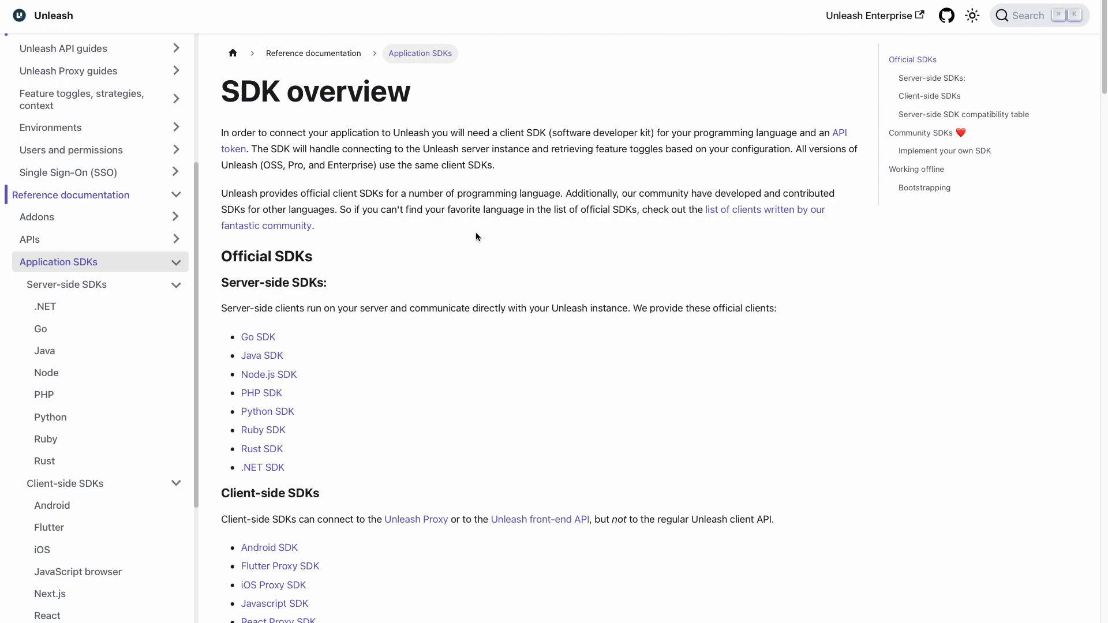
{"action": "mouse_move", "coordinate": [480, 247]}
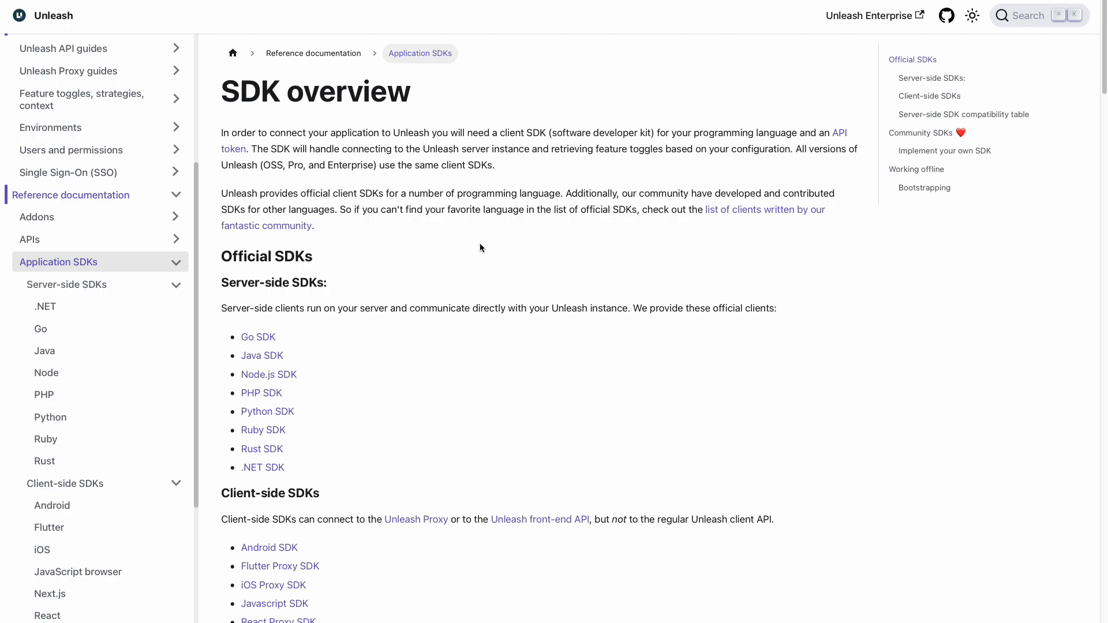
{"action": "scroll", "scroll_direction": "down", "scroll_amount": 3}
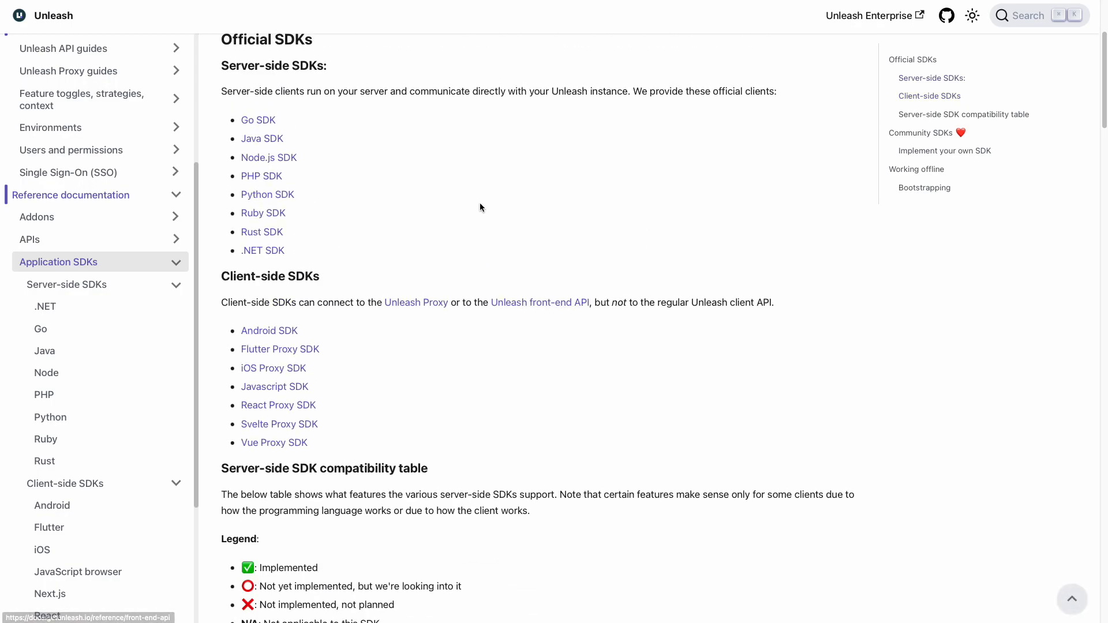
{"action": "mouse_move", "coordinate": [230, 282]}
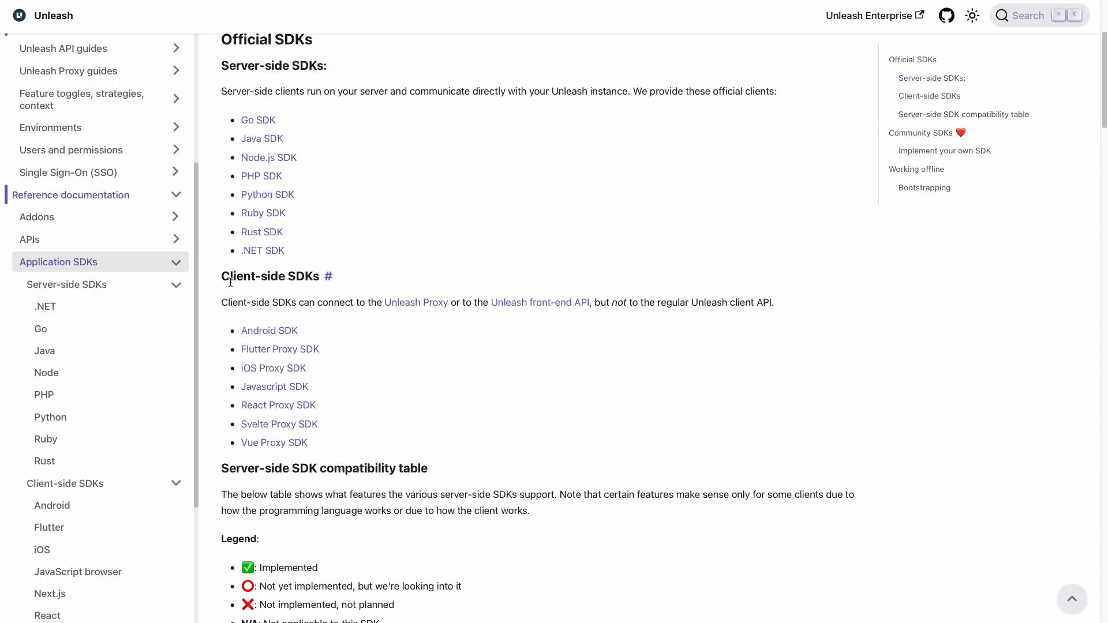
{"action": "mouse_move", "coordinate": [410, 353]}
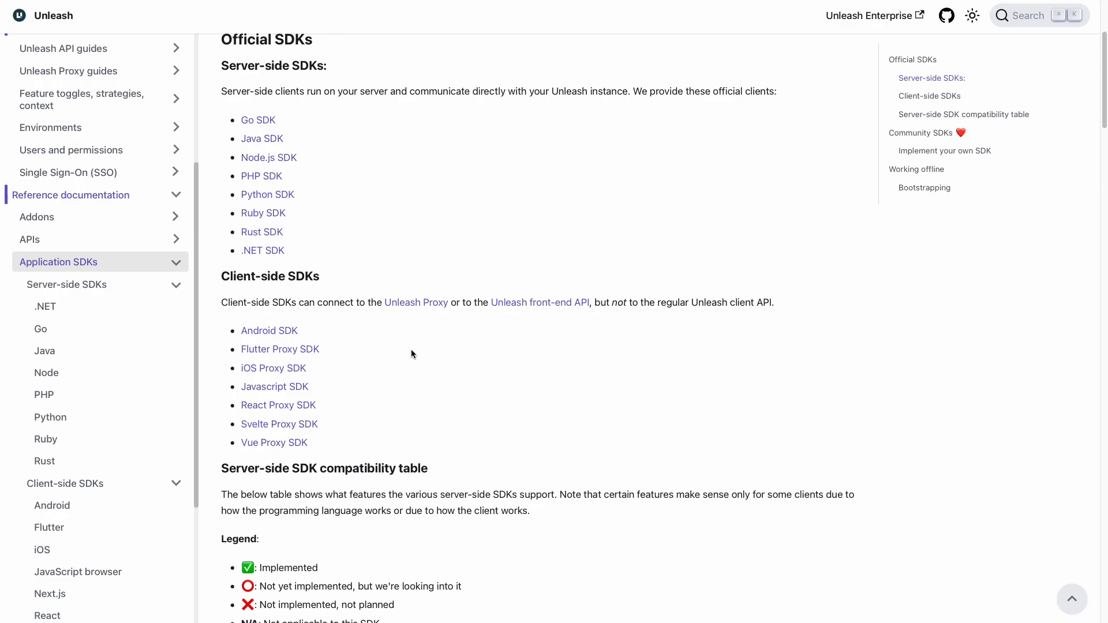
{"action": "mouse_move", "coordinate": [569, 237]}
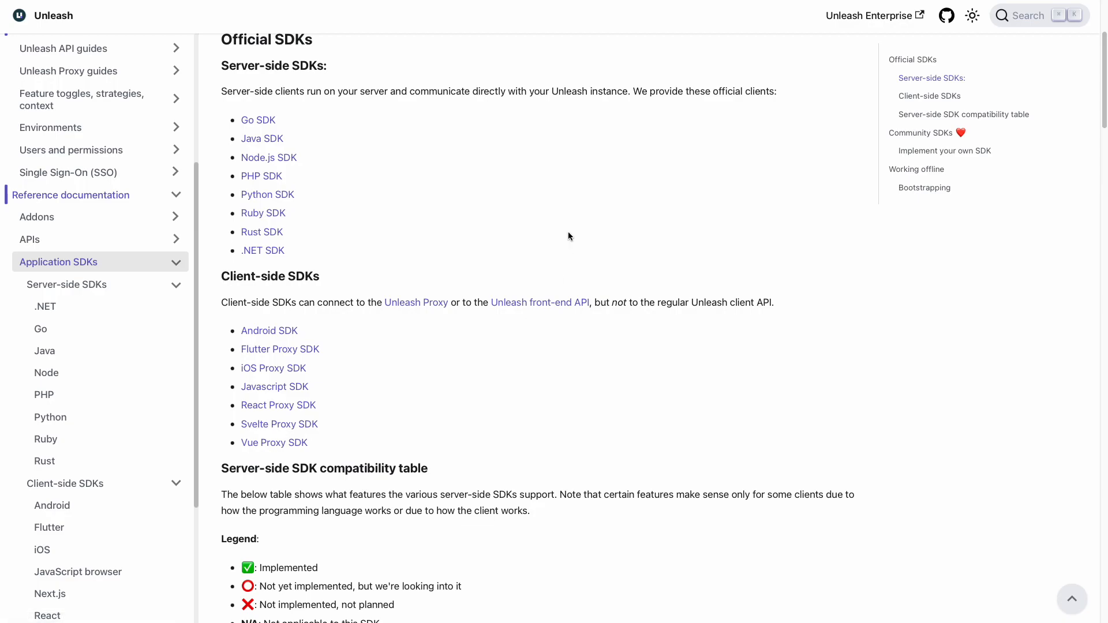
{"action": "scroll", "scroll_direction": "down", "scroll_amount": 3}
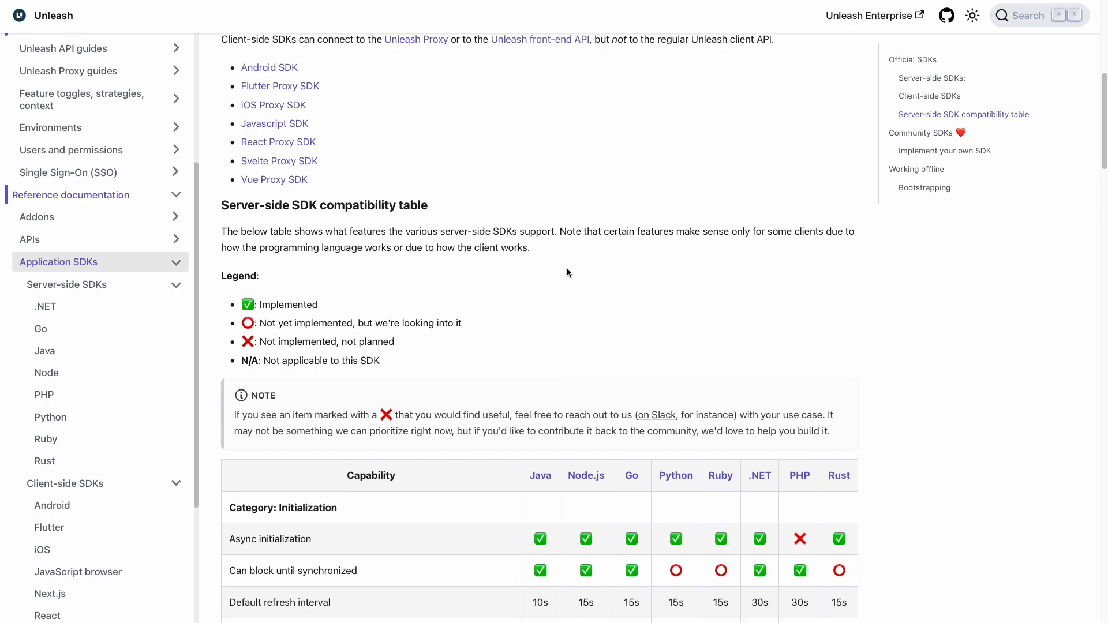
{"action": "scroll", "scroll_direction": "down", "scroll_amount": 3}
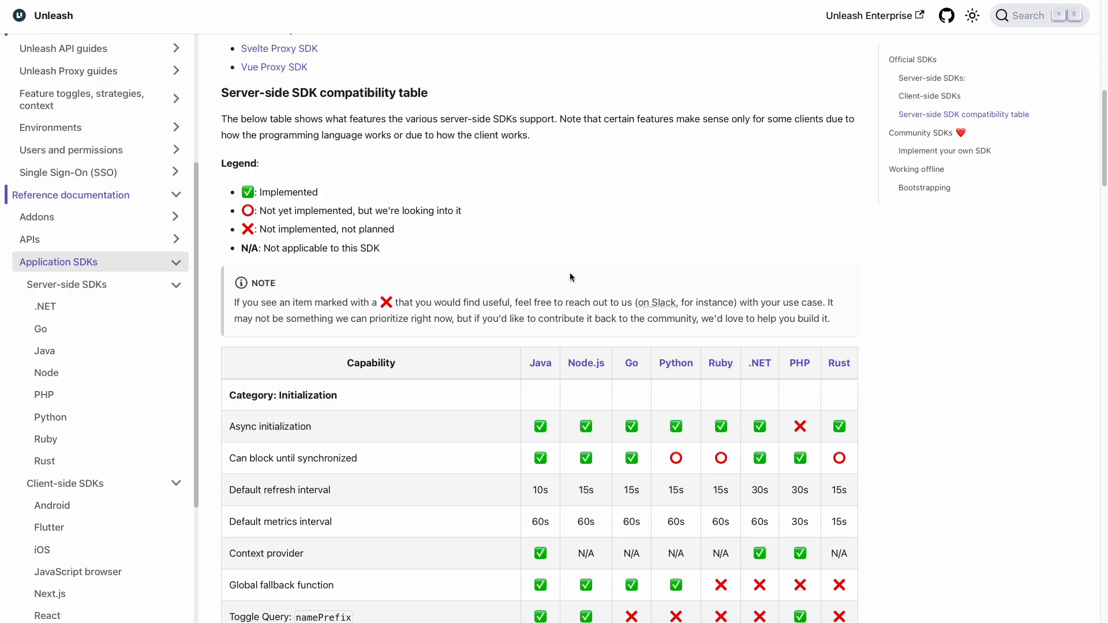
{"action": "mouse_move", "coordinate": [565, 279]}
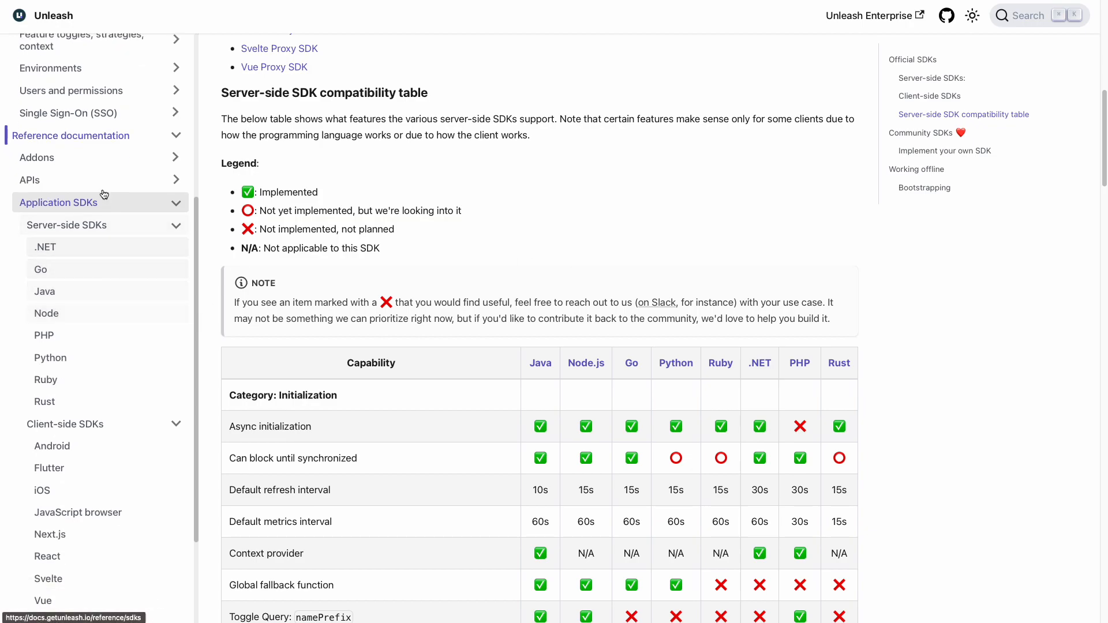
{"action": "mouse_move", "coordinate": [89, 336]}
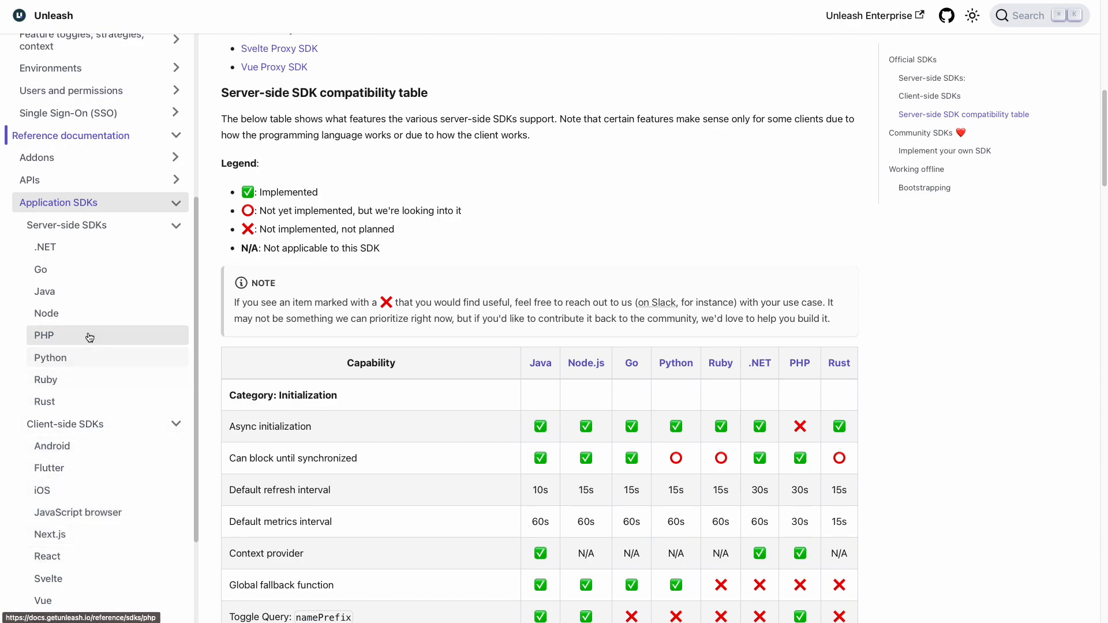
{"action": "mouse_move", "coordinate": [107, 312]}
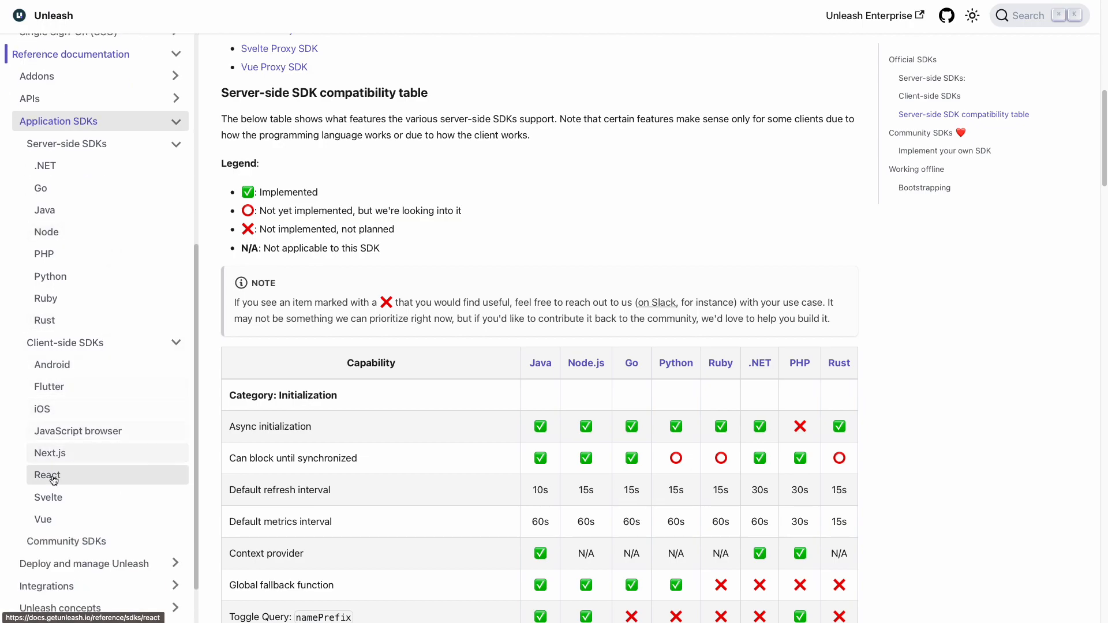
- Browse the Next.js SDK page, ending on the API tokens and client keys page
{"action": "left_click", "coordinate": [49, 452]}
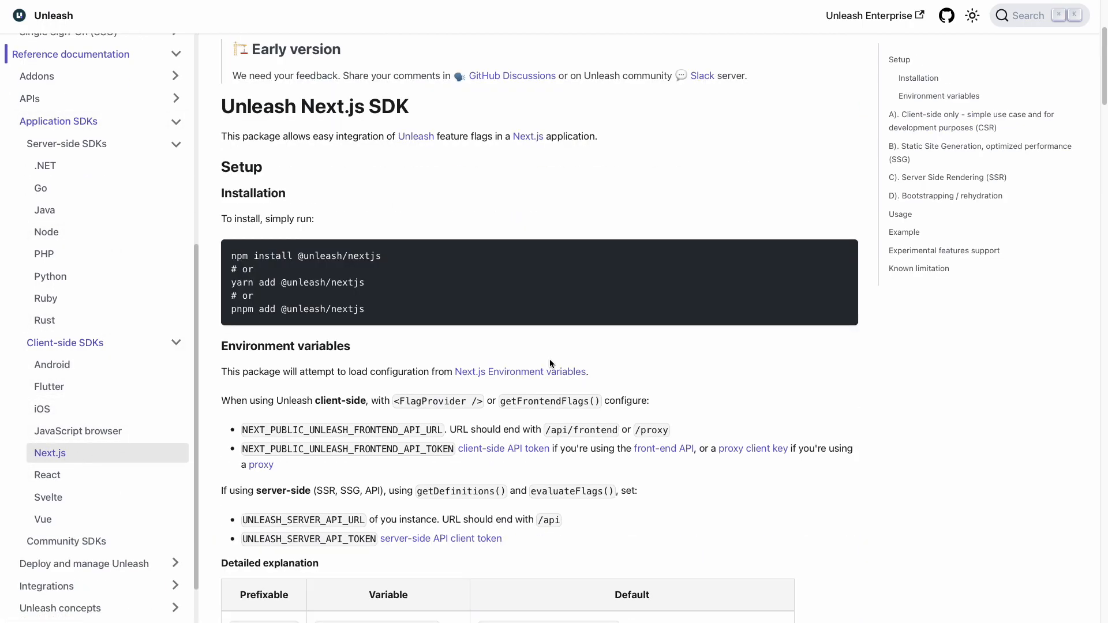
{"action": "scroll", "scroll_direction": "down", "scroll_amount": 3}
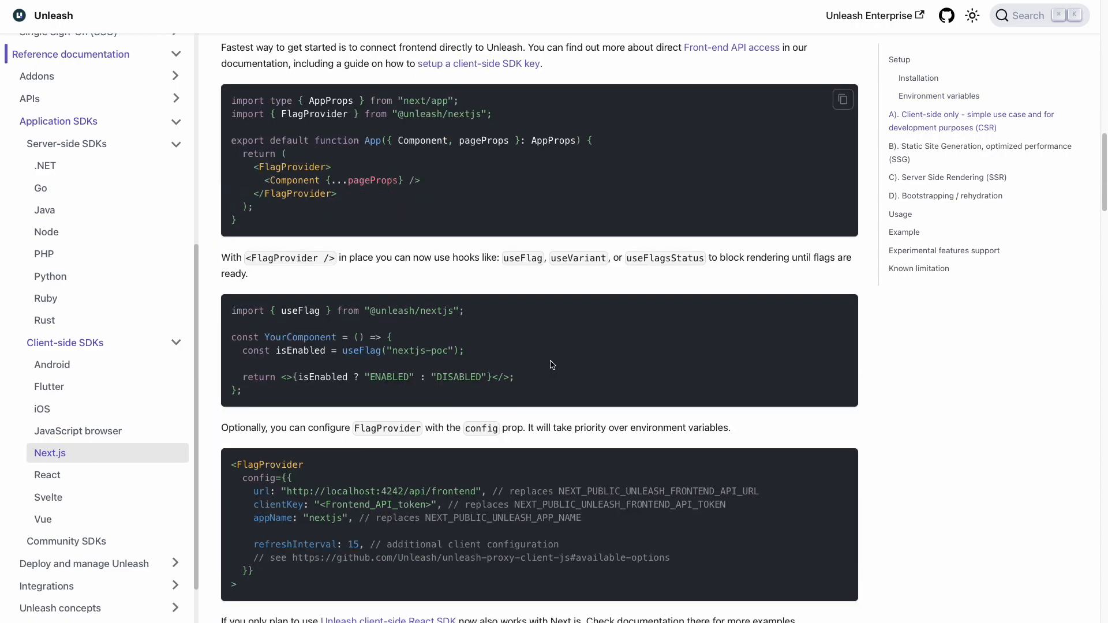
{"action": "scroll", "scroll_direction": "up", "scroll_amount": 3}
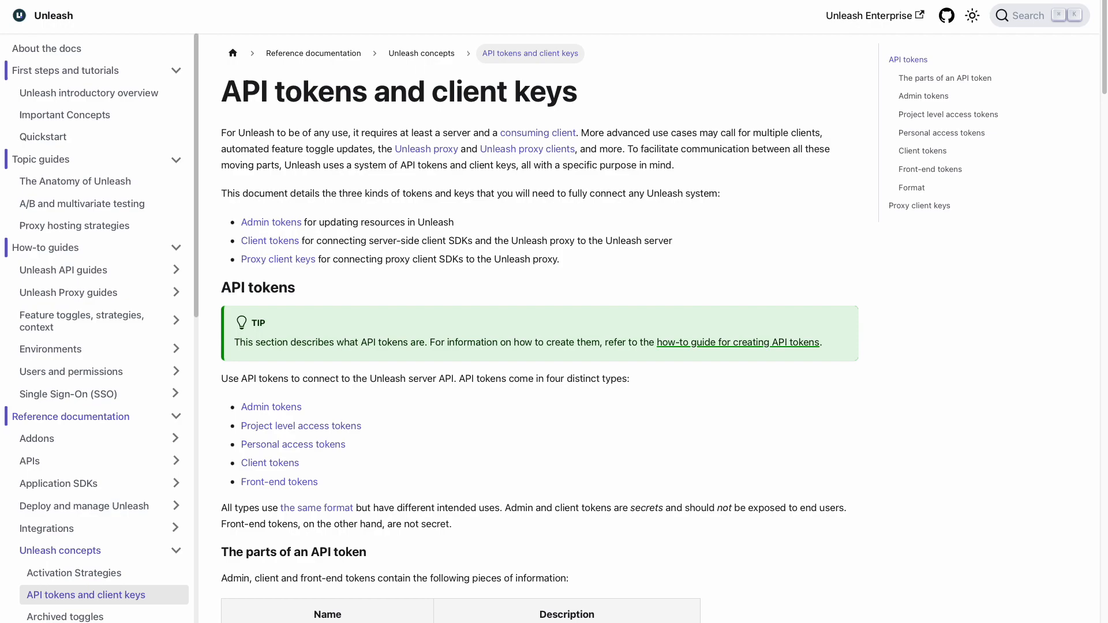
{"action": "mouse_move", "coordinate": [690, 165]}
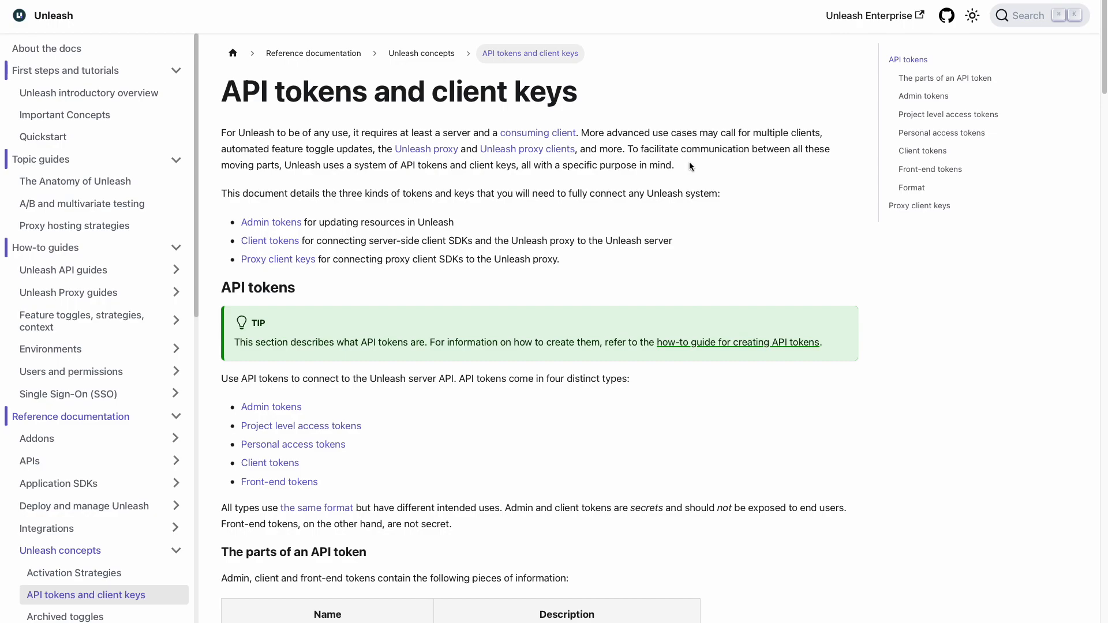
{"action": "mouse_move", "coordinate": [690, 167]}
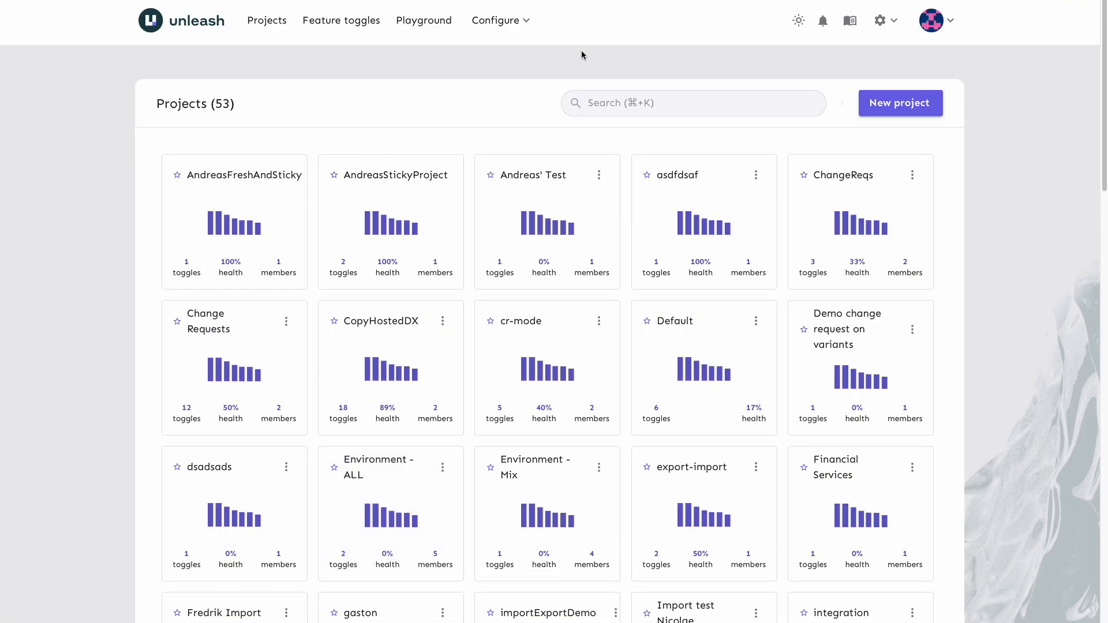
{"action": "mouse_move", "coordinate": [499, 81]}
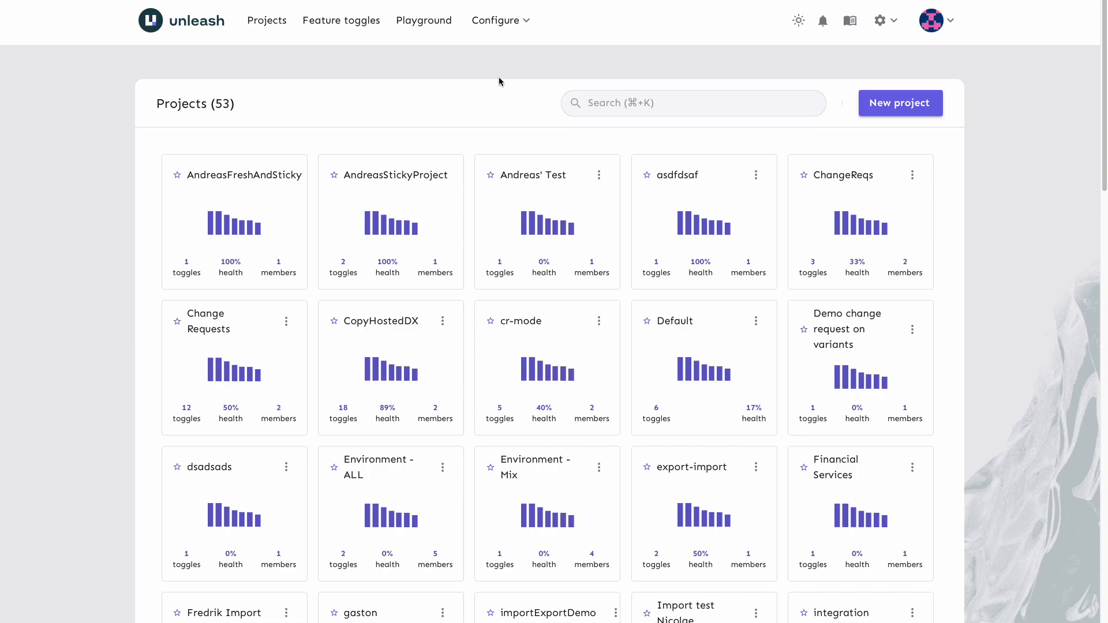
{"action": "mouse_move", "coordinate": [504, 27]}
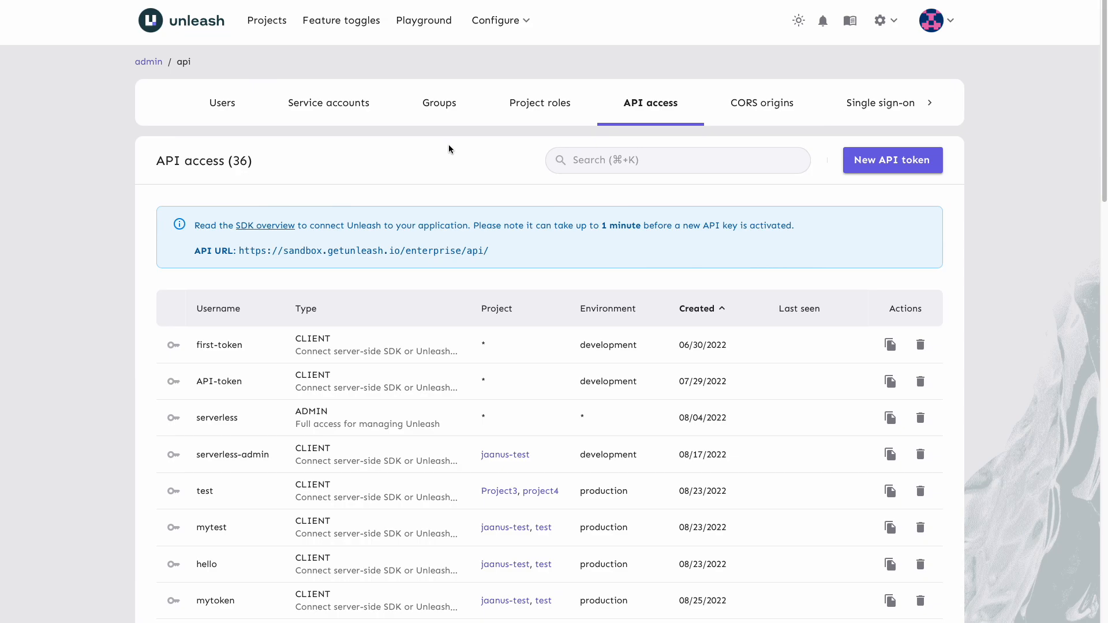
- Start a new API token from the API access token list
{"action": "left_click", "coordinate": [891, 159]}
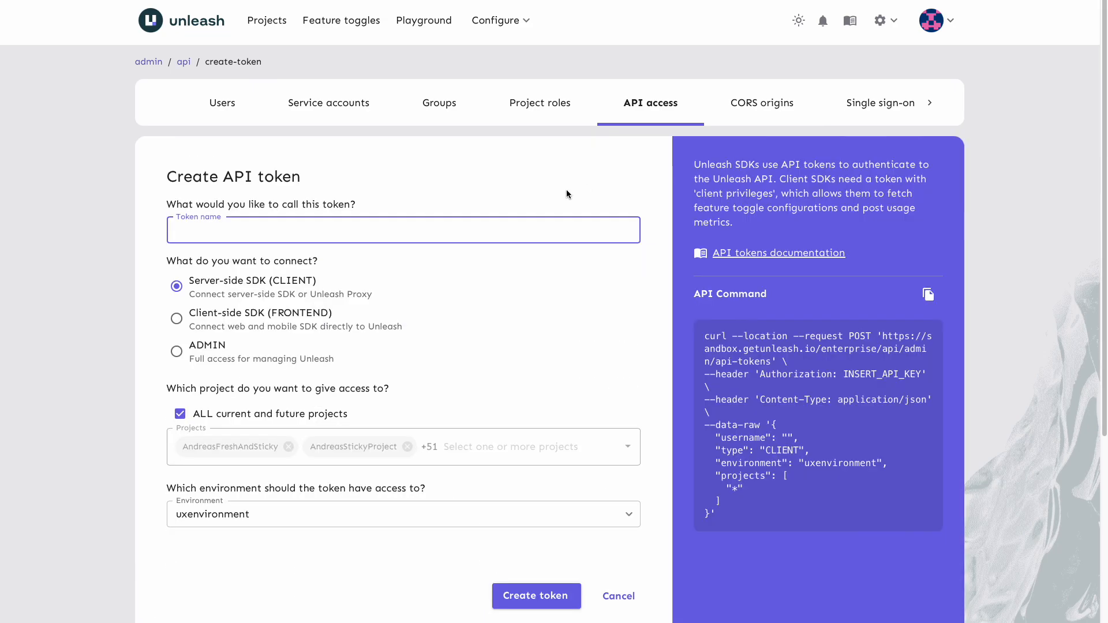
{"action": "mouse_move", "coordinate": [307, 273]}
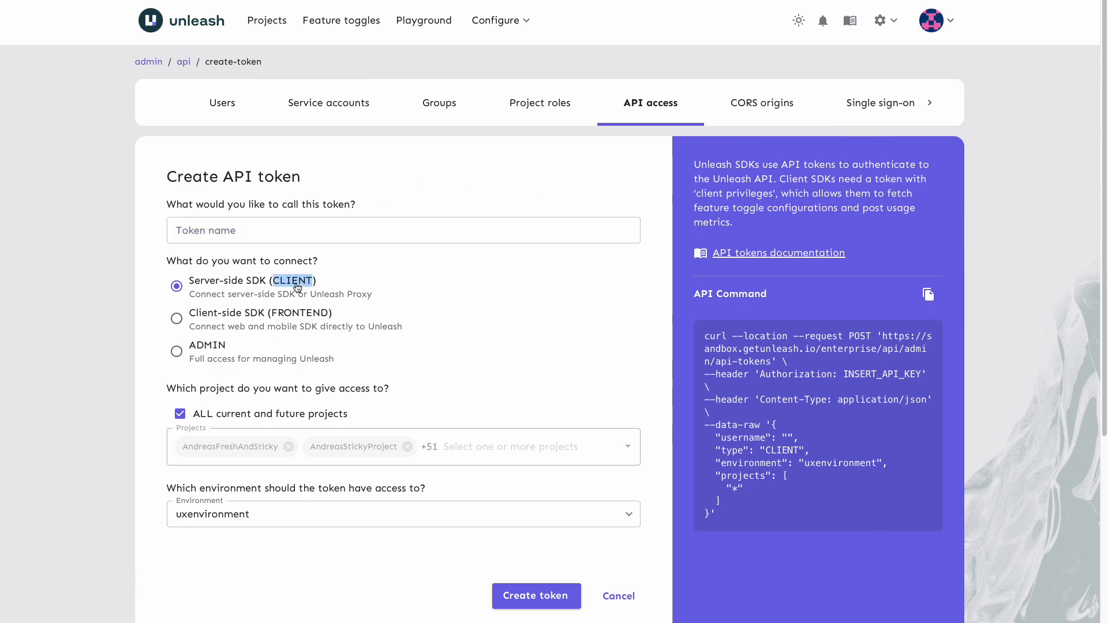
{"action": "mouse_move", "coordinate": [191, 287]}
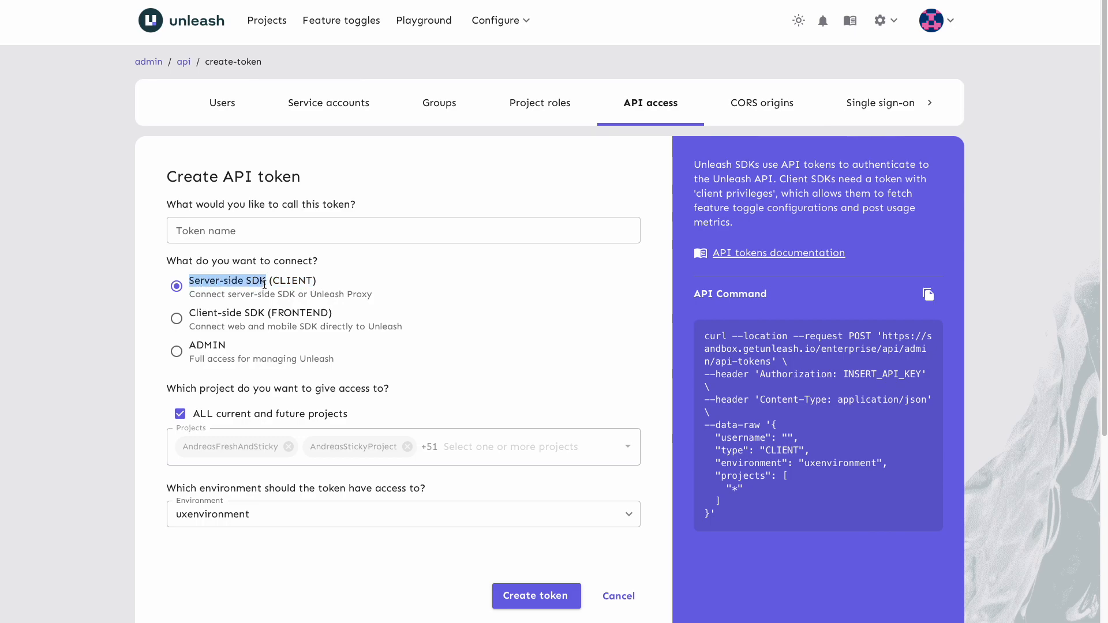
{"action": "mouse_move", "coordinate": [366, 313]}
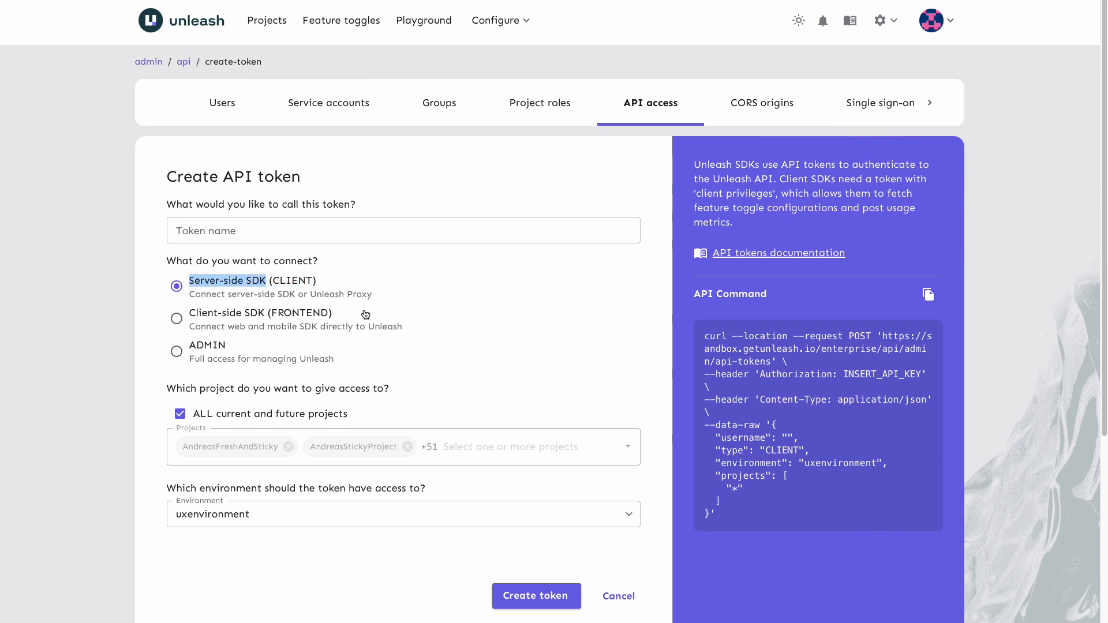
{"action": "mouse_move", "coordinate": [372, 304]}
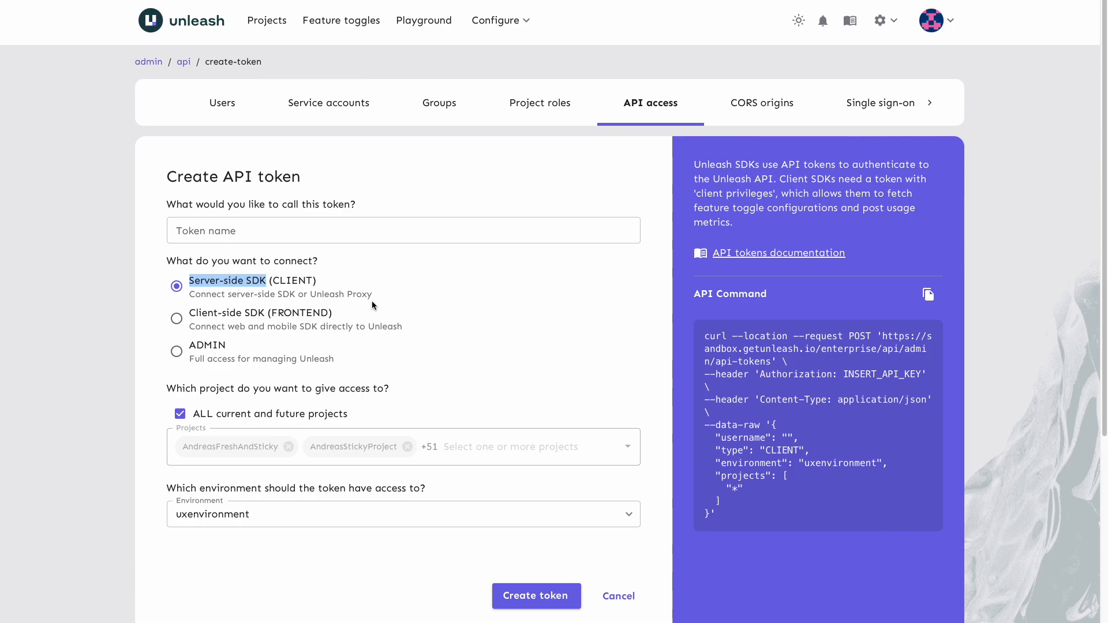
{"action": "mouse_move", "coordinate": [300, 290]}
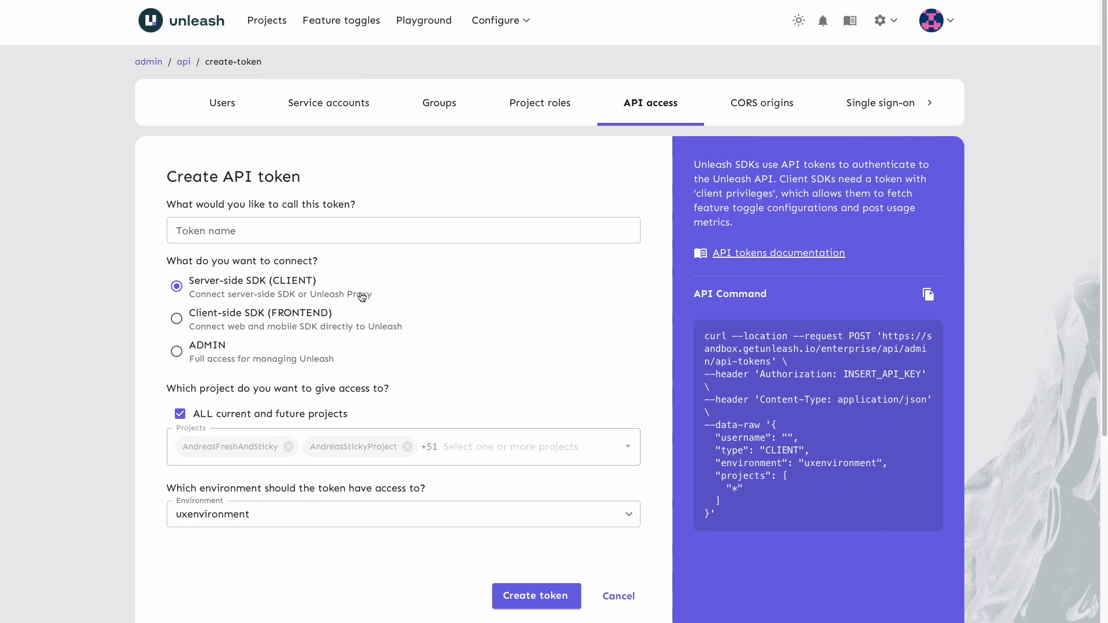
{"action": "mouse_move", "coordinate": [358, 306]}
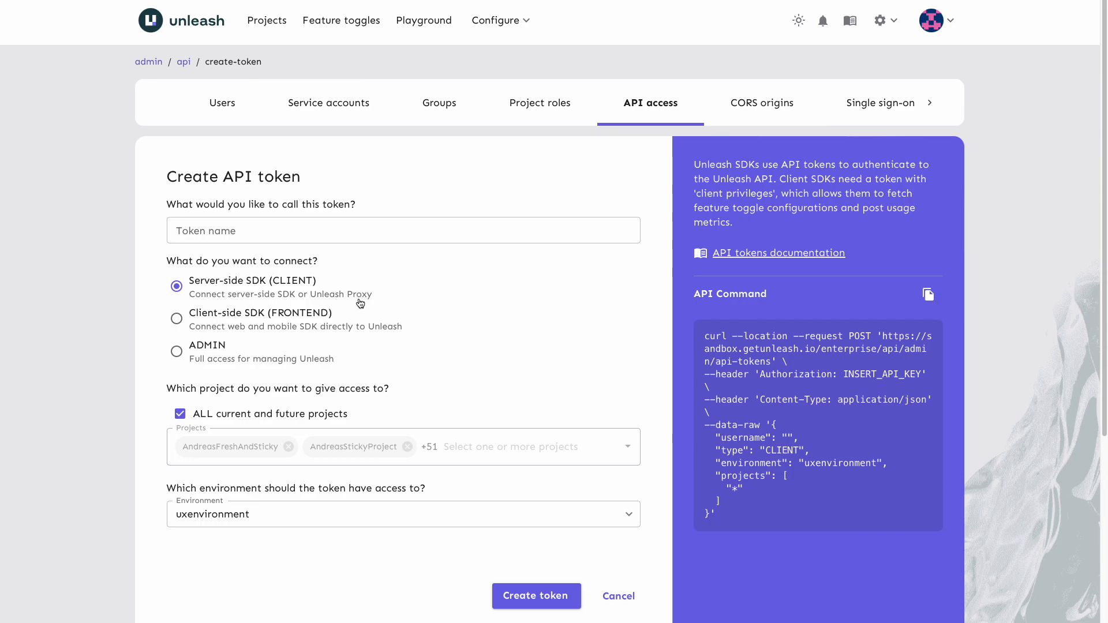
{"action": "mouse_move", "coordinate": [322, 285]}
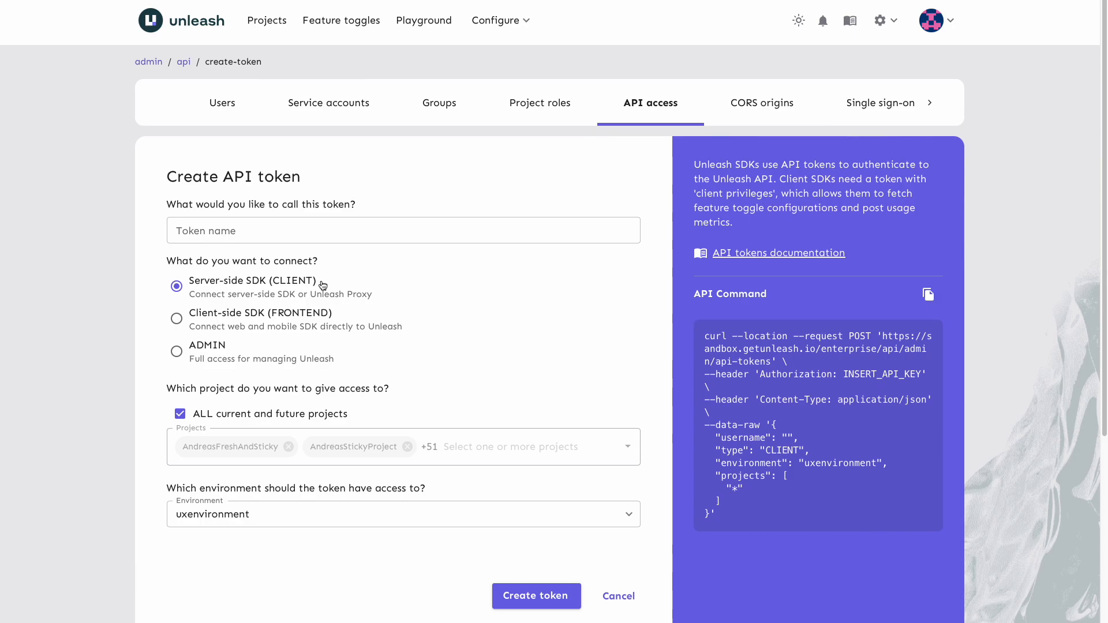
{"action": "mouse_move", "coordinate": [285, 322]}
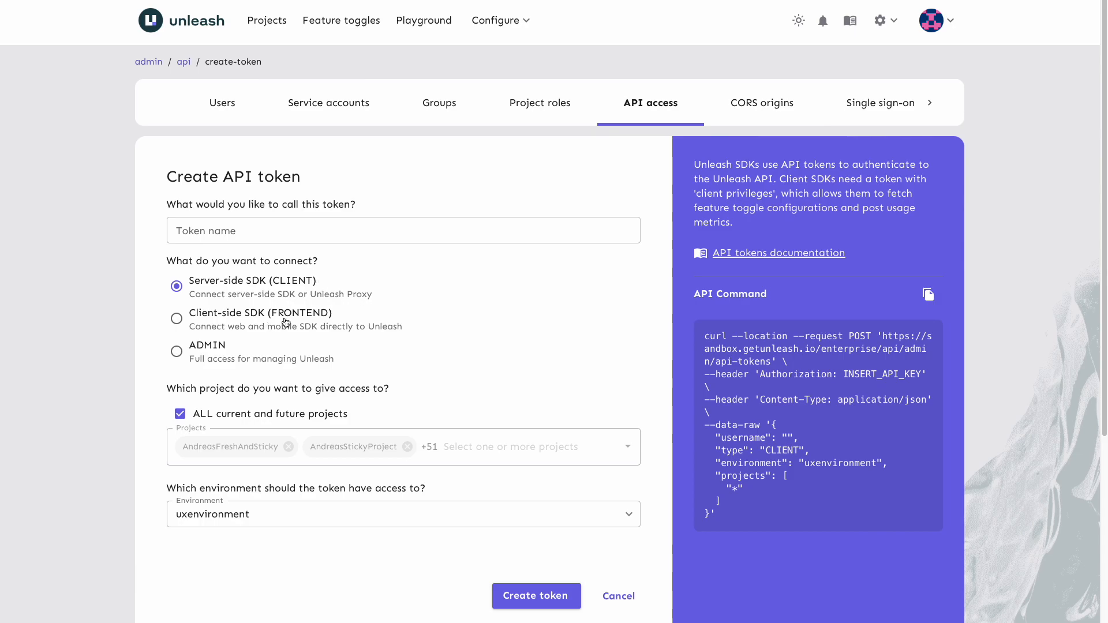
- Choose Client-side SDK (FRONTEND) as the token type
{"action": "left_click", "coordinate": [175, 318]}
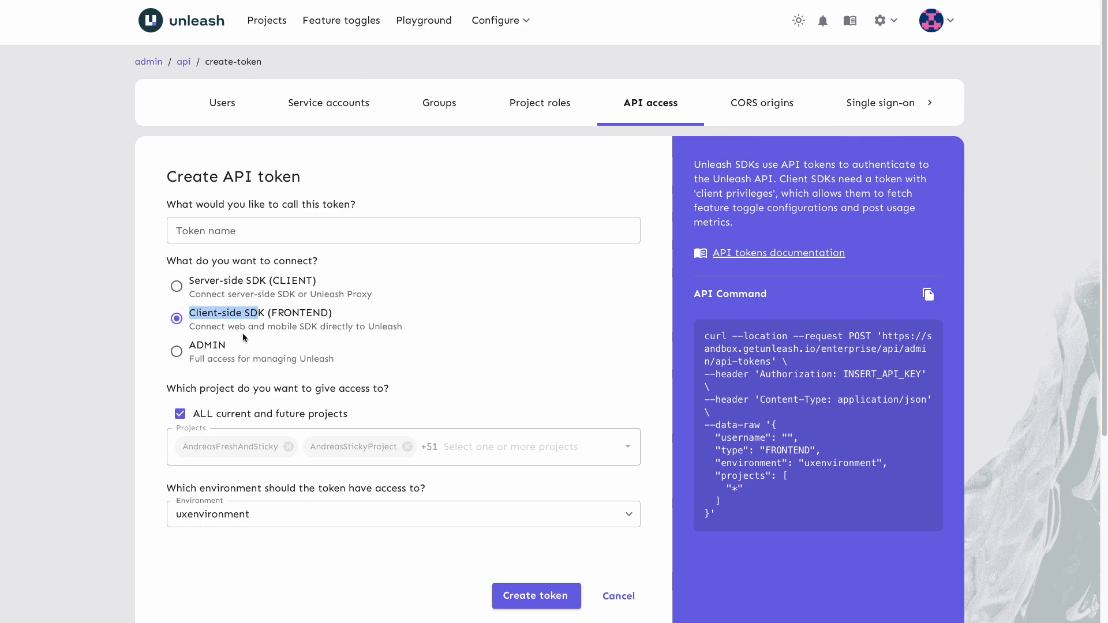
{"action": "mouse_move", "coordinate": [258, 346]}
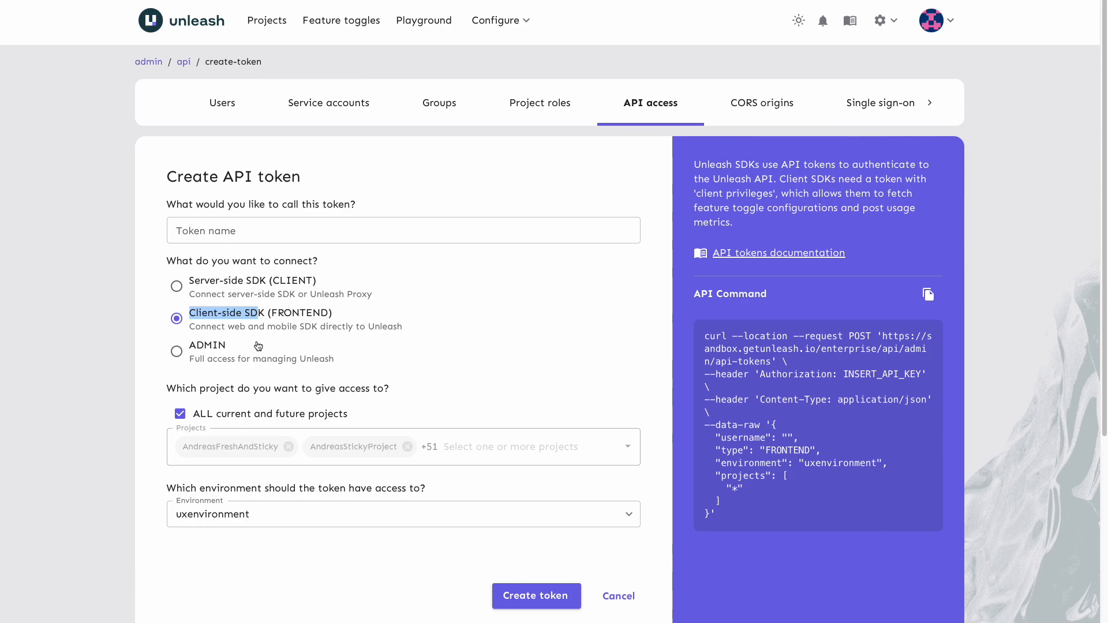
{"action": "mouse_move", "coordinate": [414, 322]}
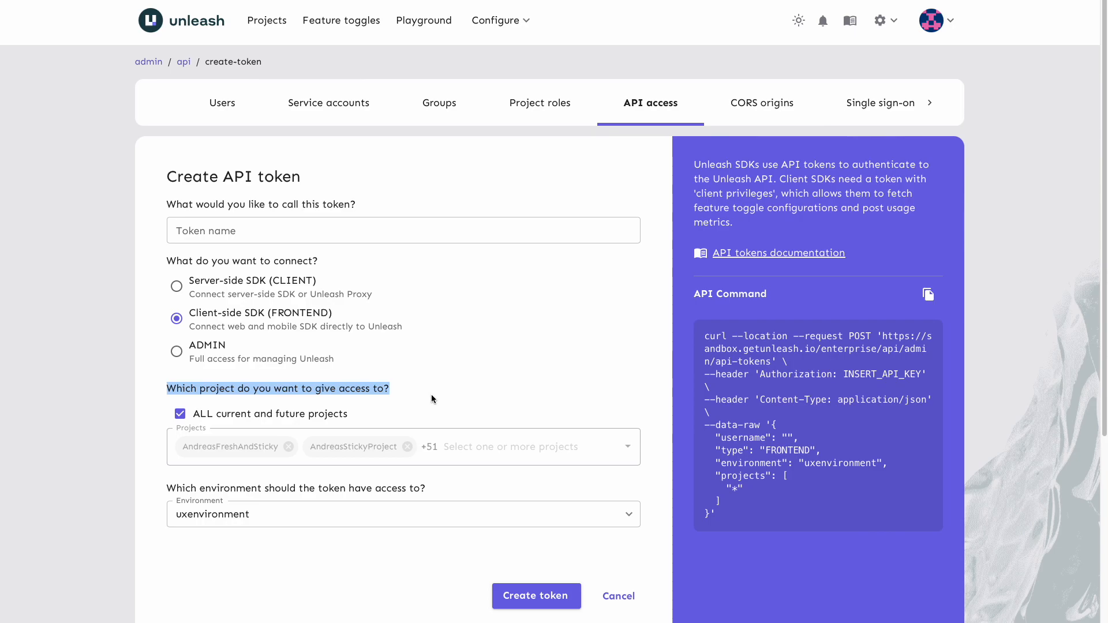
- Untick 'ALL current and future projects' and leave the Projects list empty
{"action": "left_click", "coordinate": [180, 414]}
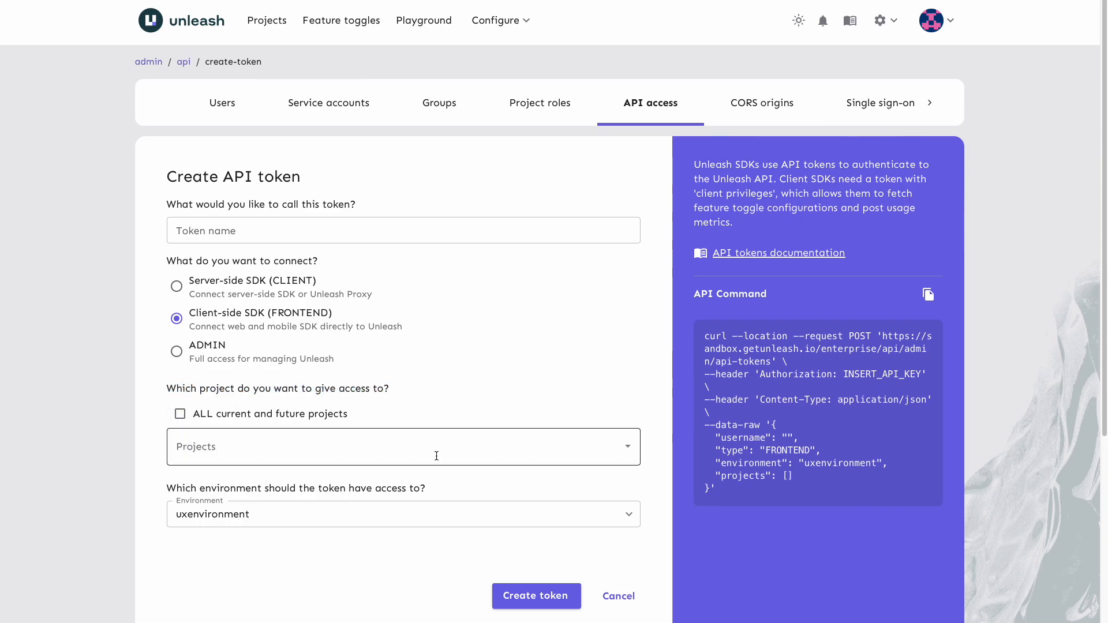
{"action": "left_click", "coordinate": [403, 446]}
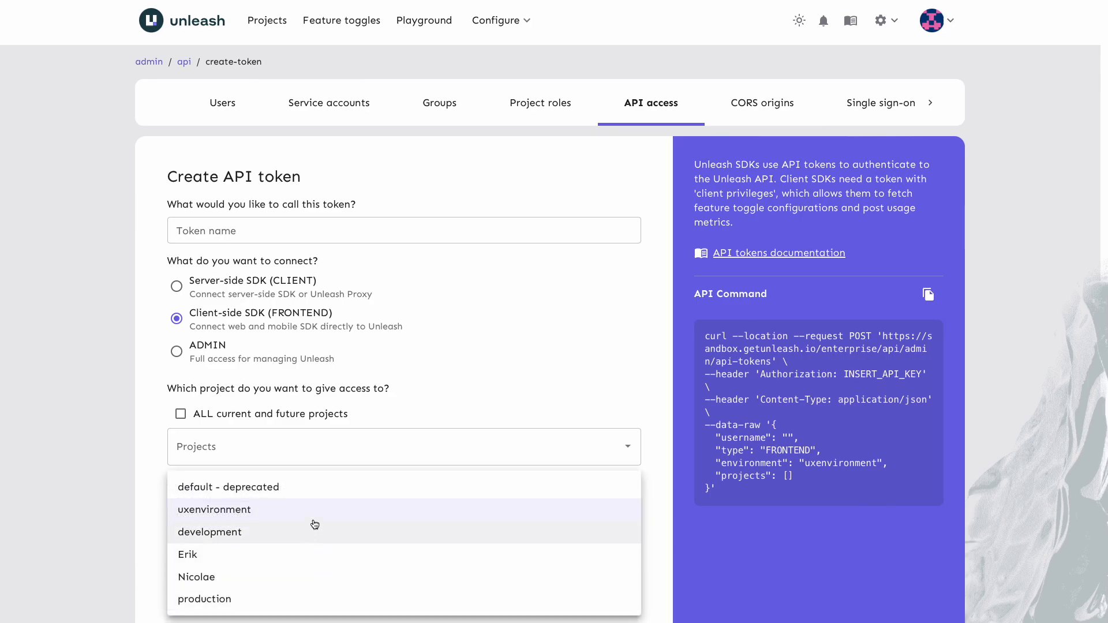
{"action": "left_click", "coordinate": [214, 509]}
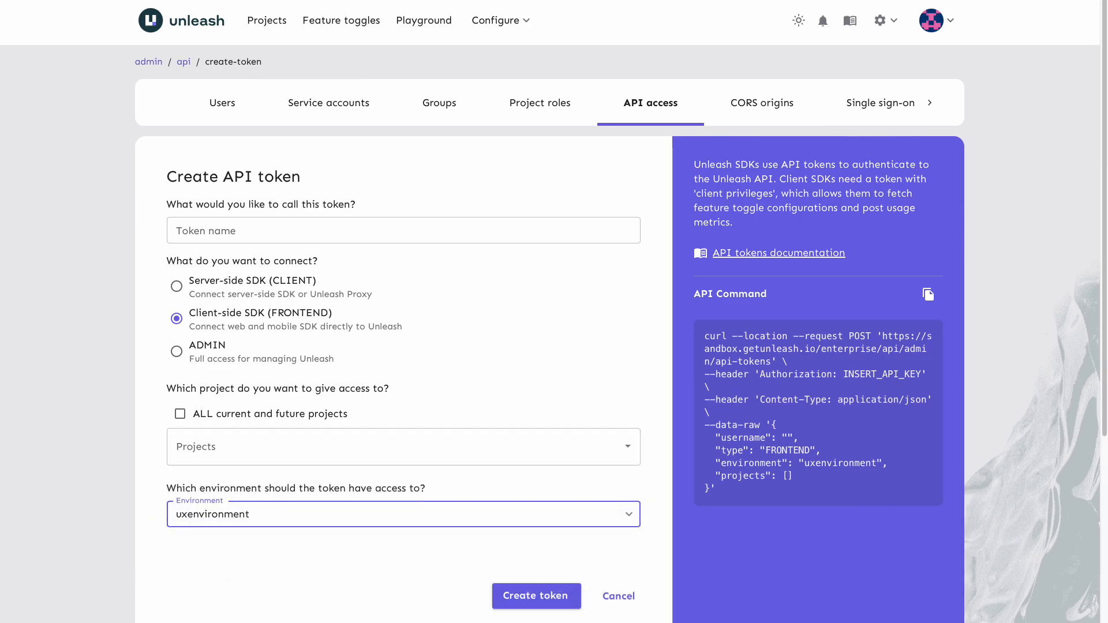
{"action": "left_click", "coordinate": [777, 253]}
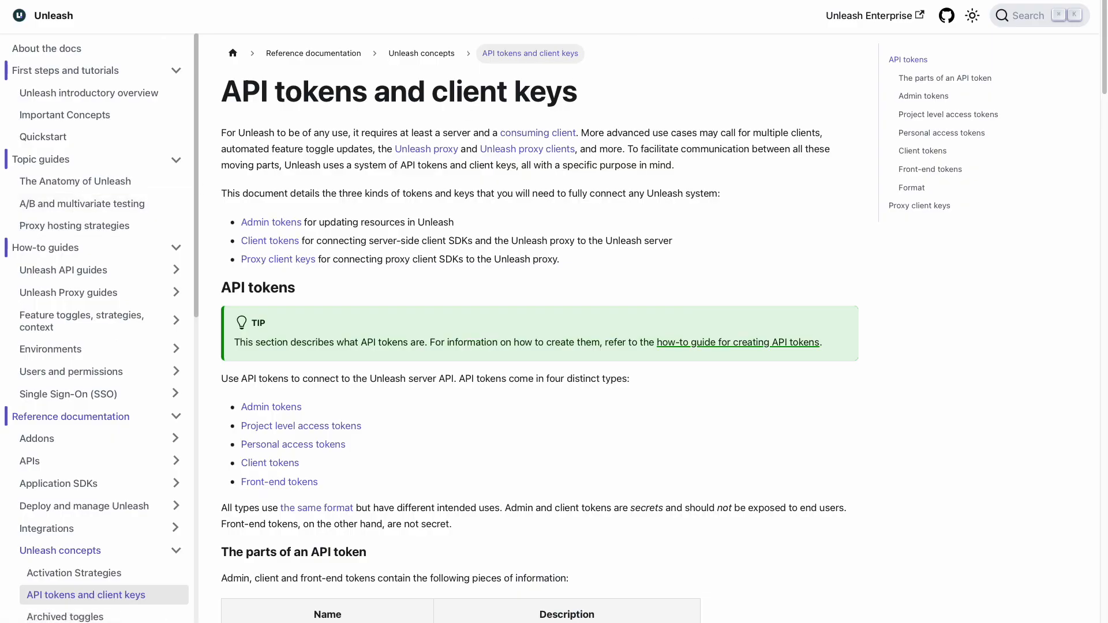
{"action": "mouse_move", "coordinate": [910, 187]}
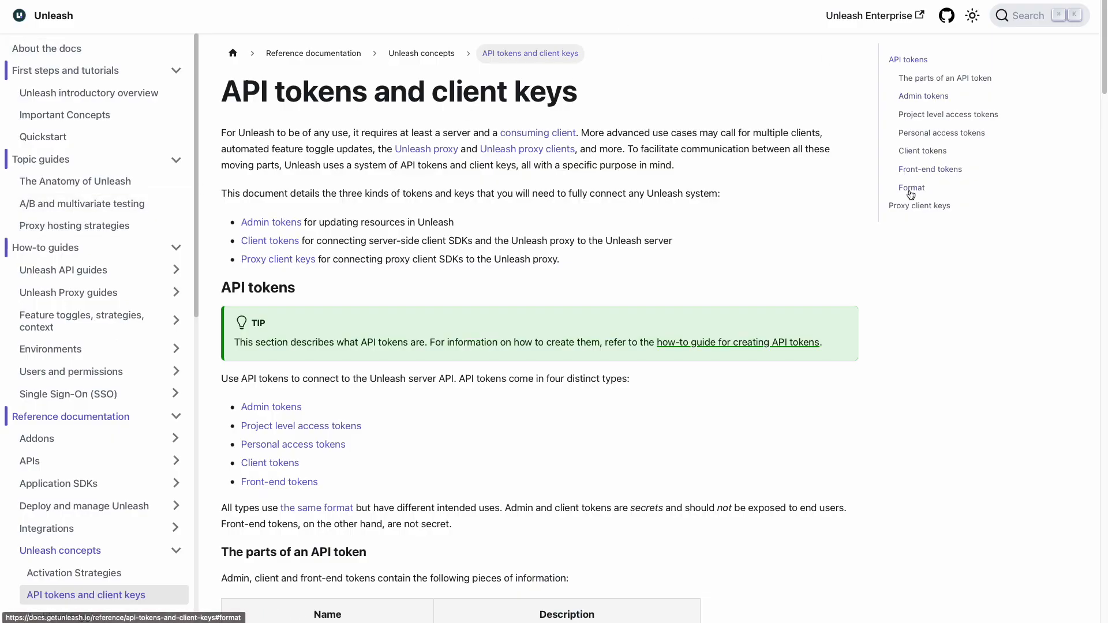
- Jump to the token Format section and highlight the environment part of the first example token
{"action": "left_click", "coordinate": [912, 187]}
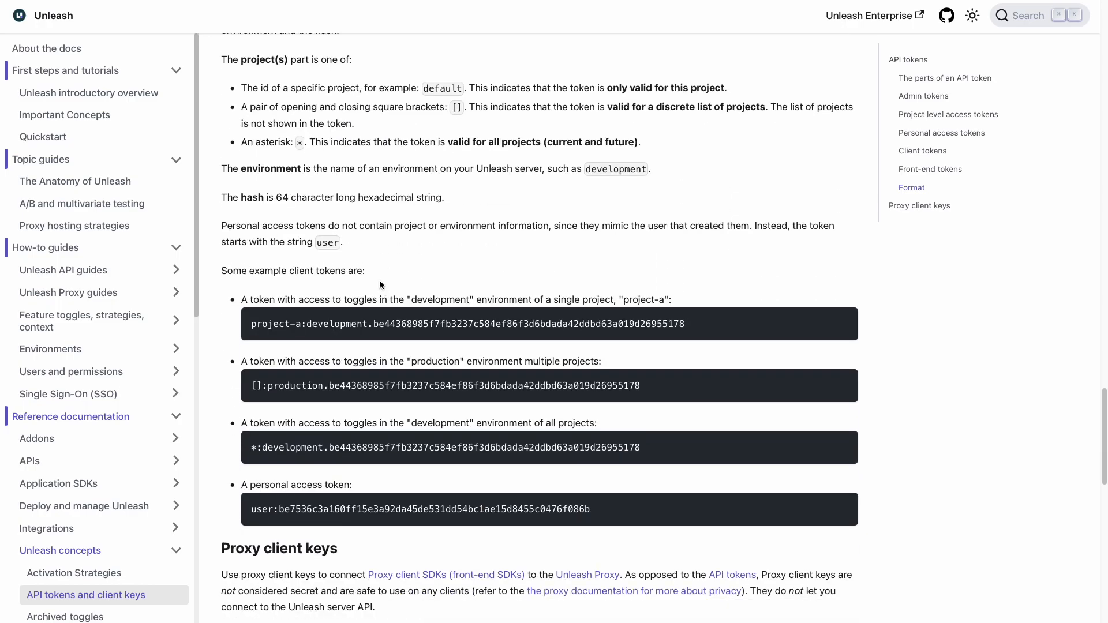
{"action": "mouse_move", "coordinate": [506, 283]}
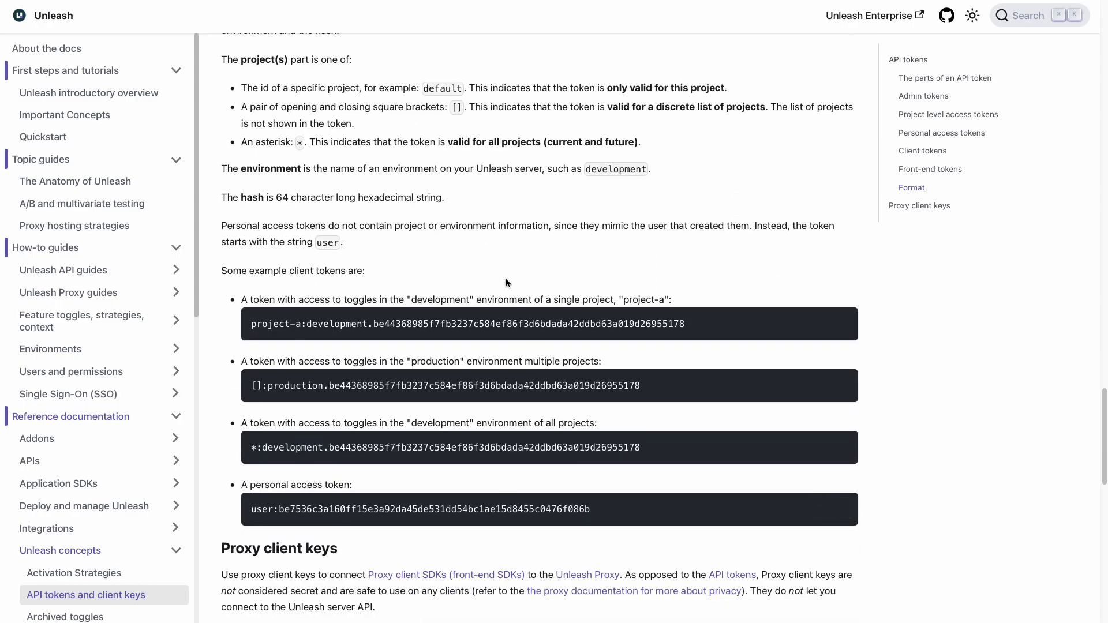
{"action": "mouse_move", "coordinate": [508, 289]}
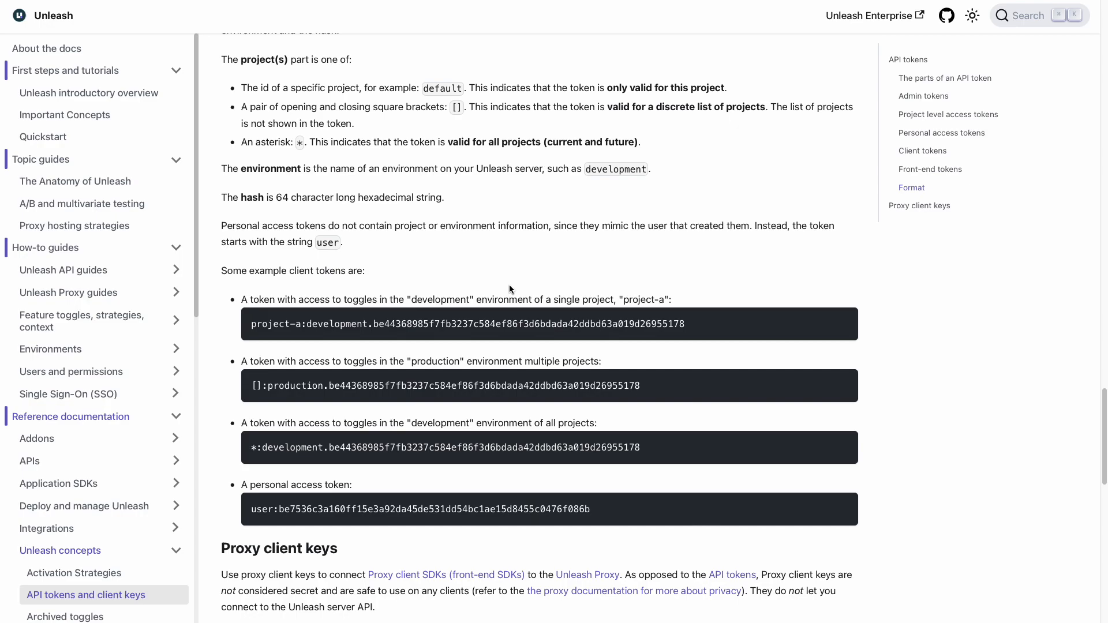
{"action": "mouse_move", "coordinate": [315, 293]}
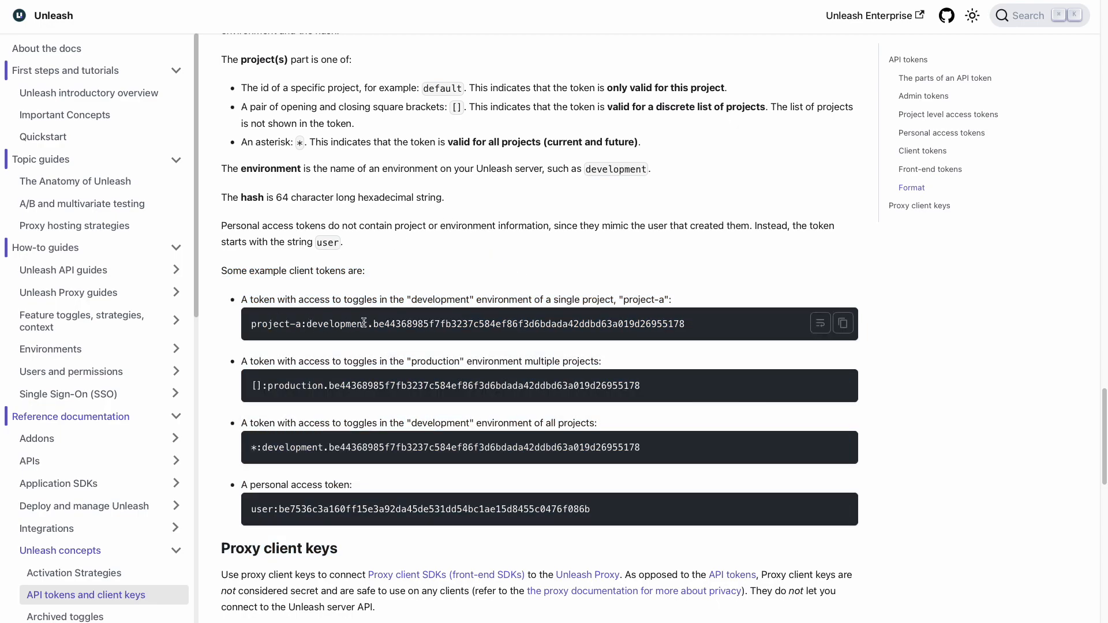
{"action": "double_click", "coordinate": [308, 323]}
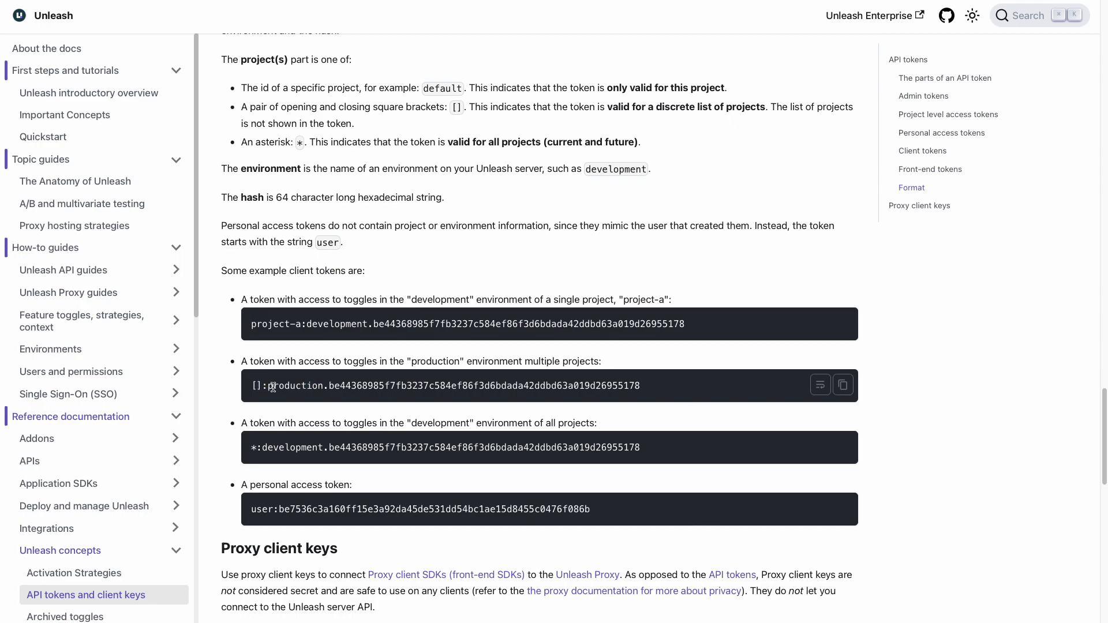
{"action": "mouse_move", "coordinate": [275, 383]}
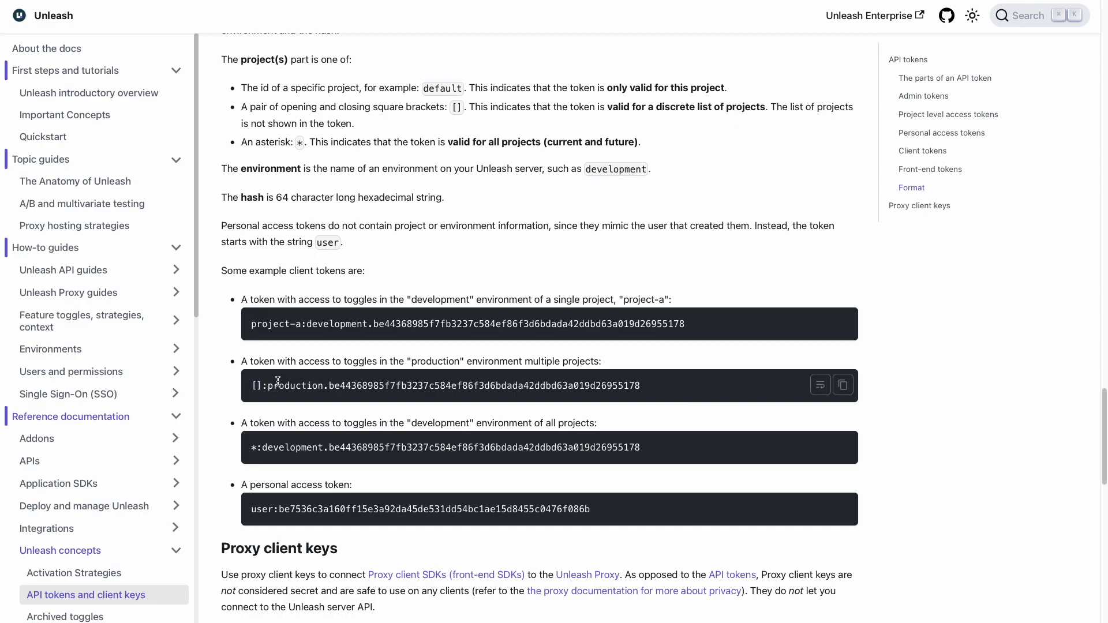